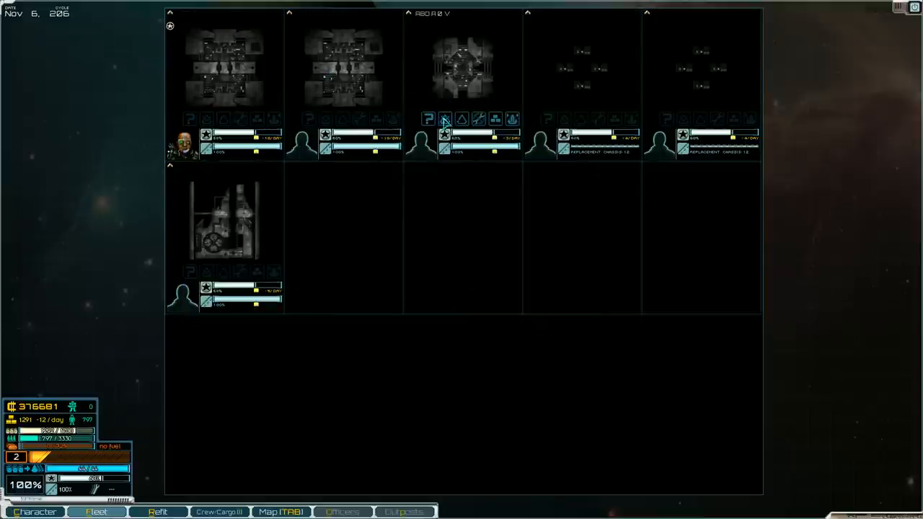
Bring up Zorg Hive's alliance report listing its current allied factions.
click(428, 118)
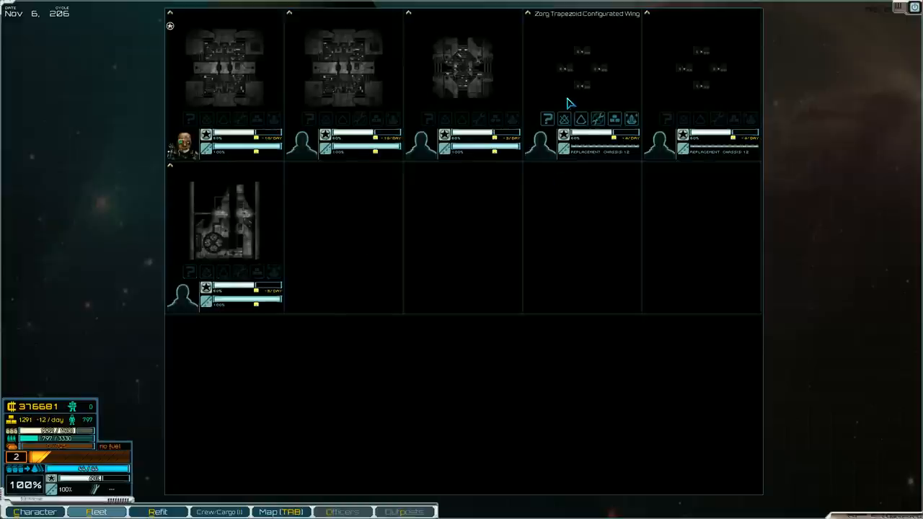
click(546, 118)
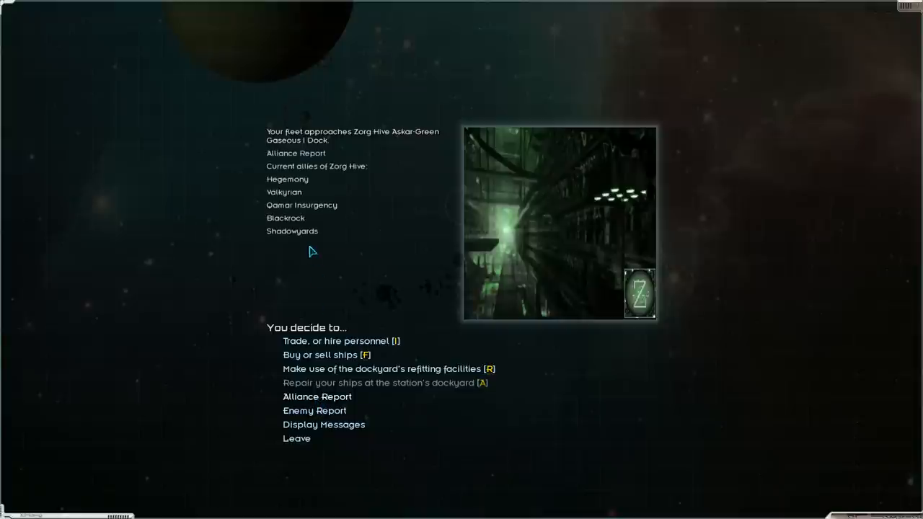
mouse_move(280, 201)
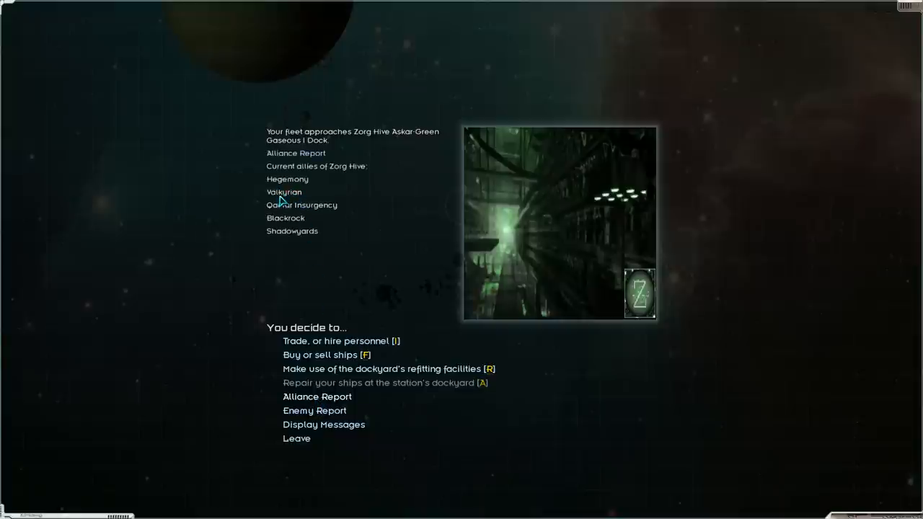
mouse_move(291, 219)
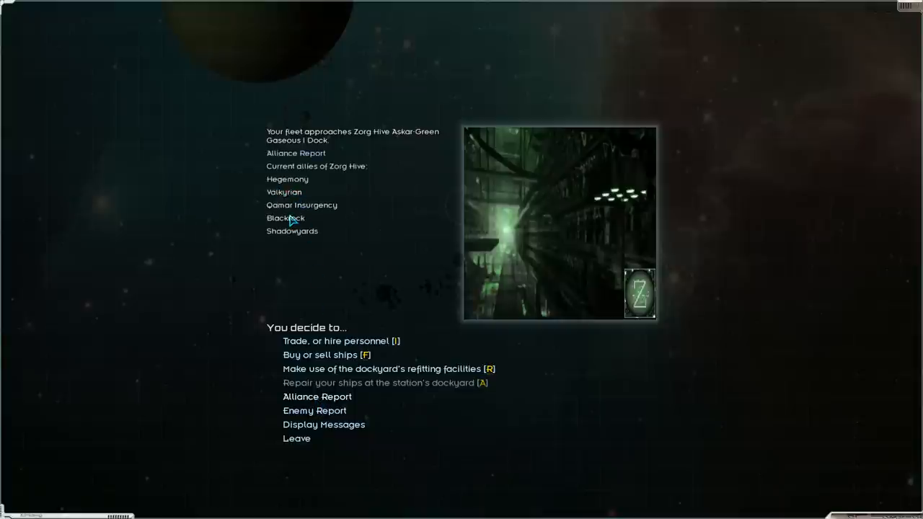
mouse_move(310, 421)
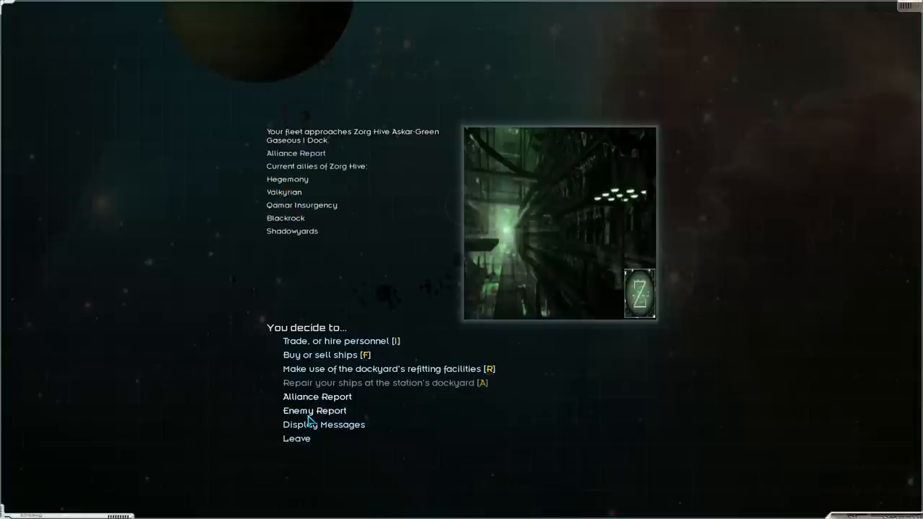
Show the enemy report of factions at war with Zorg Hive, such as Pirates and Citadel.
click(314, 410)
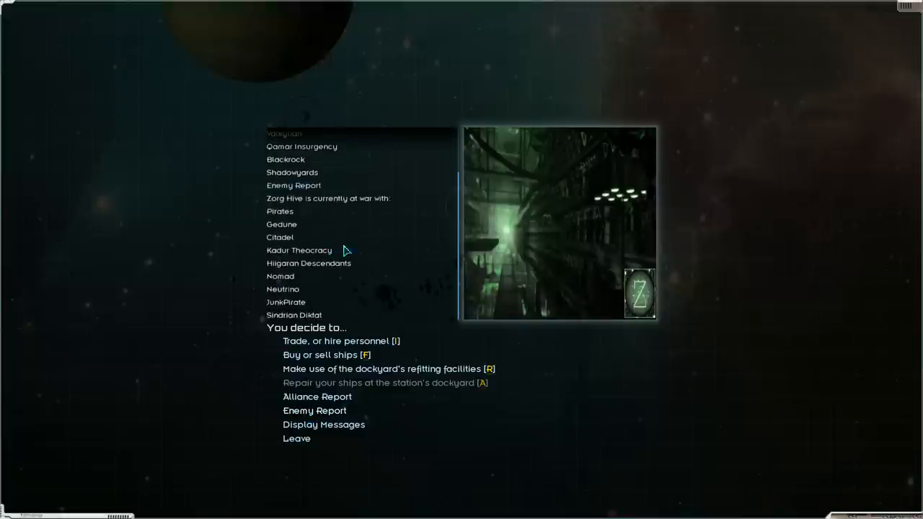
mouse_move(395, 211)
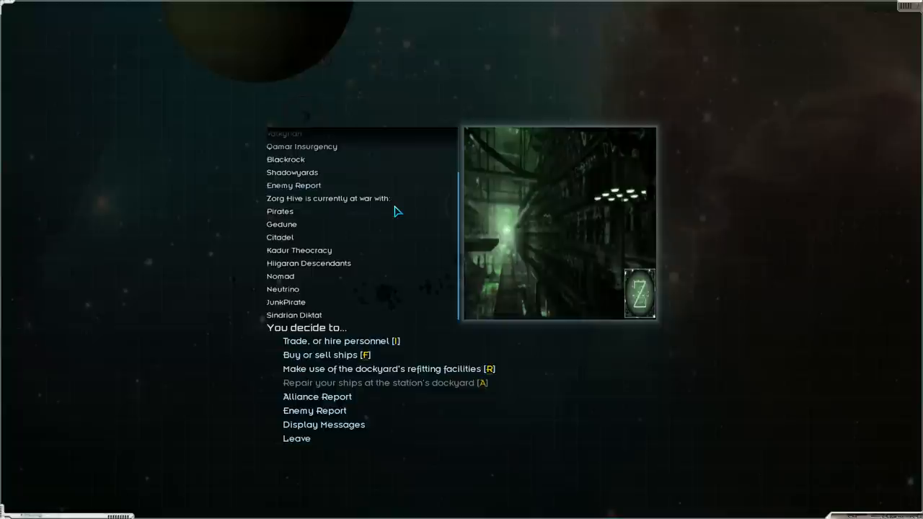
mouse_move(282, 243)
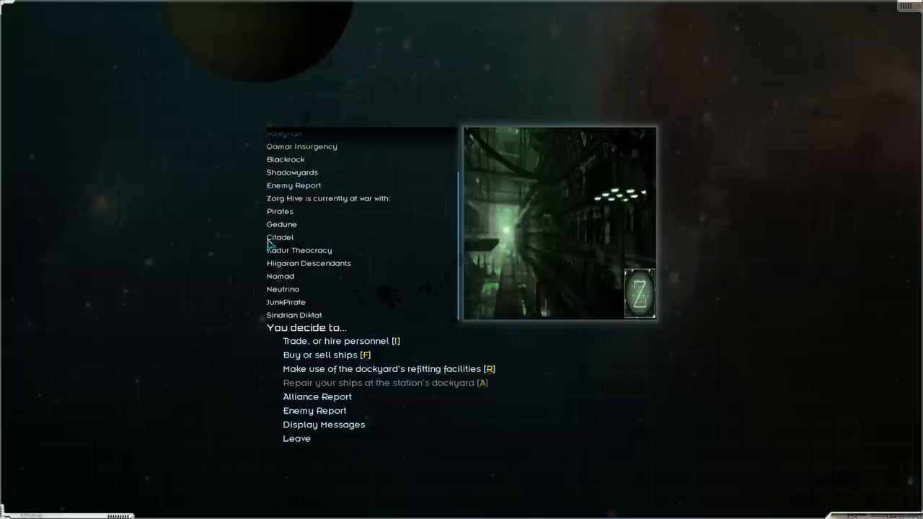
mouse_move(296, 243)
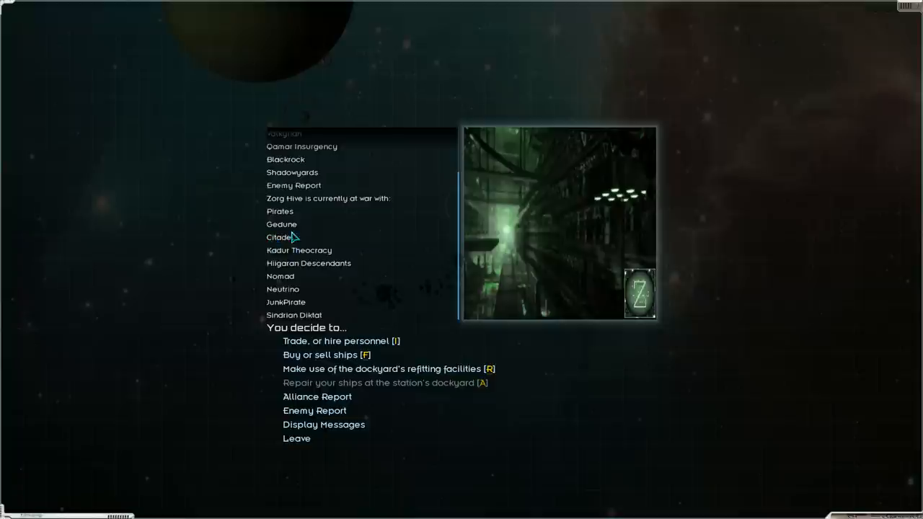
mouse_move(294, 273)
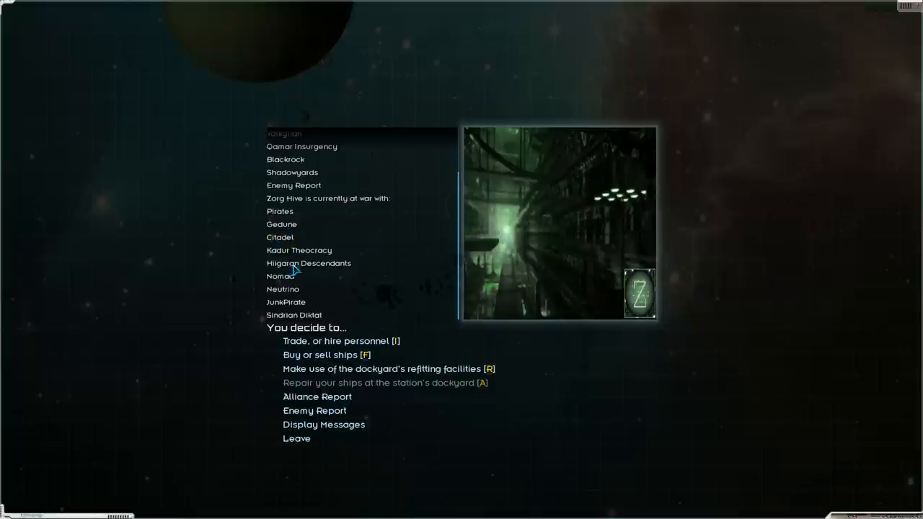
mouse_move(352, 332)
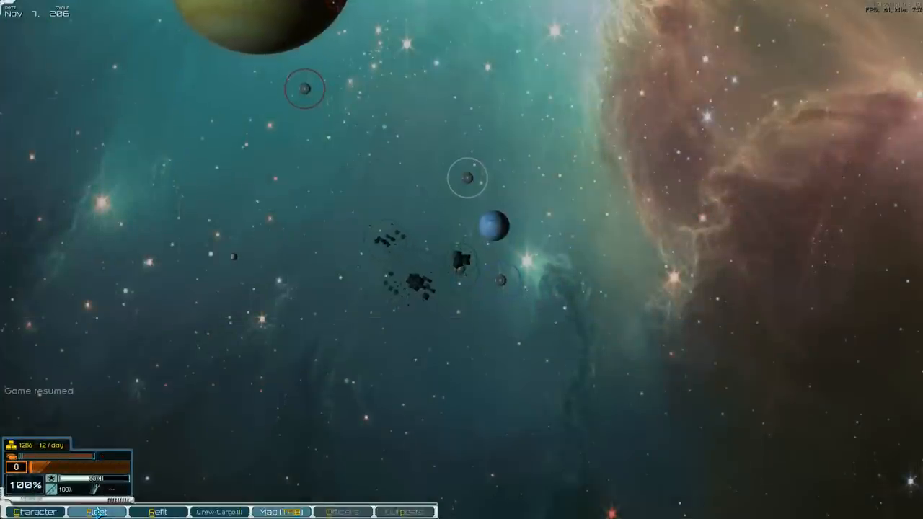
Bring up the captain's Character screen with skills and aptitudes.
click(35, 512)
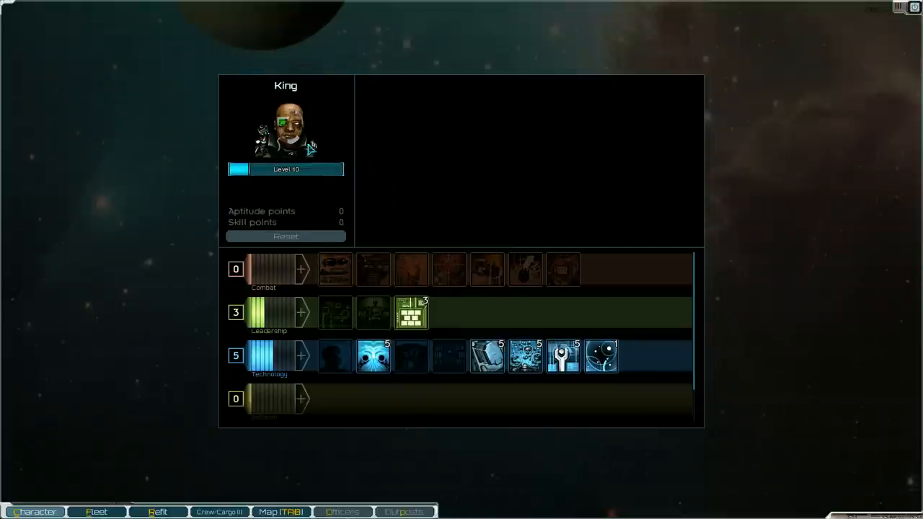
mouse_move(306, 141)
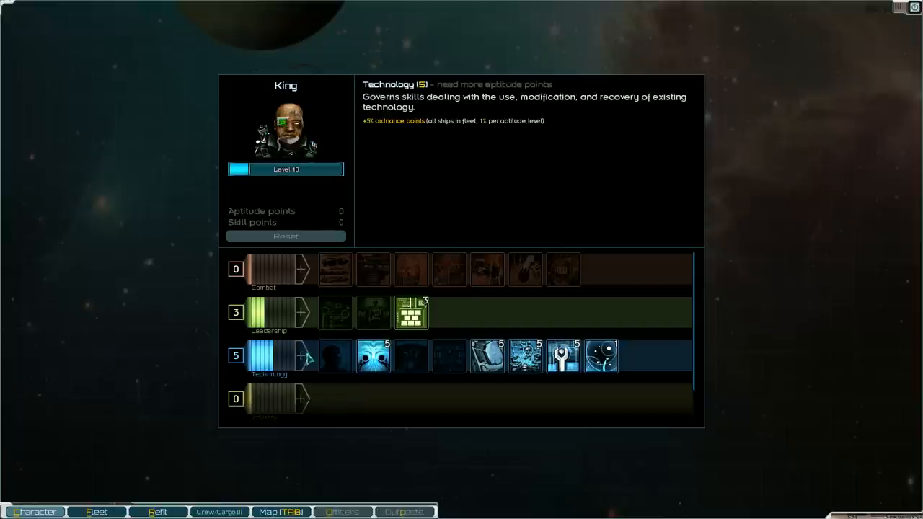
mouse_move(372, 355)
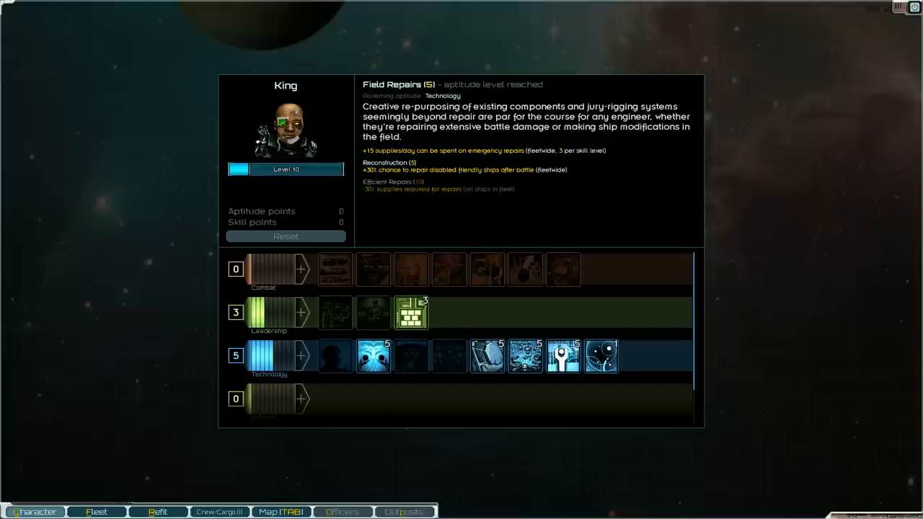
mouse_move(325, 127)
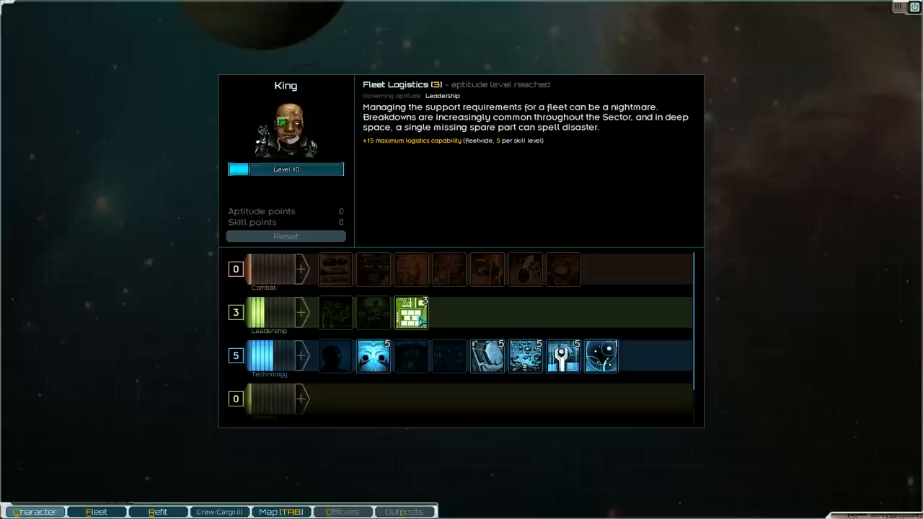
mouse_move(476, 309)
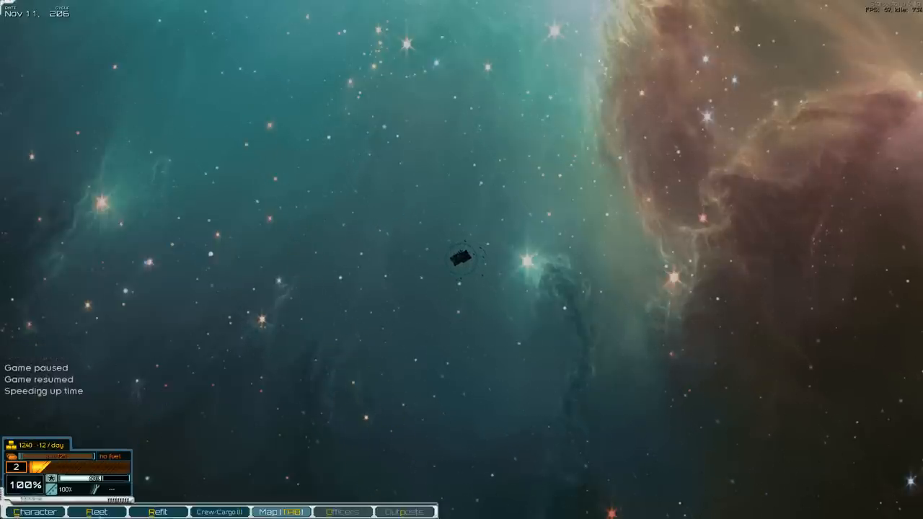
Look up the Zorg Overseer-class Configurated Junction's codex entry and stats.
click(95, 512)
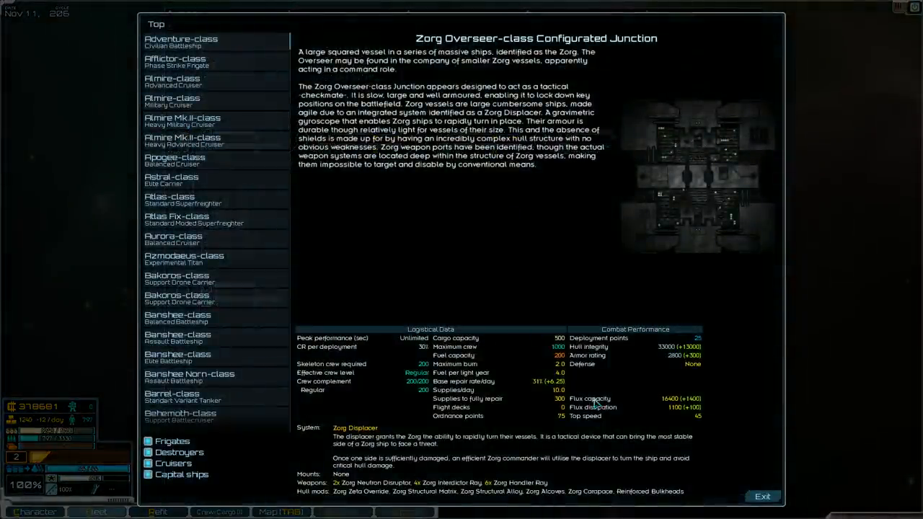
mouse_move(642, 398)
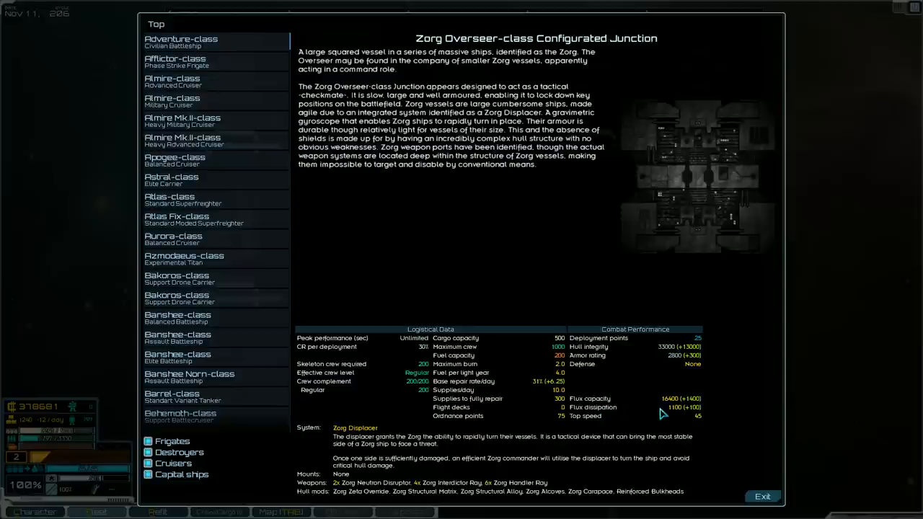
mouse_move(664, 358)
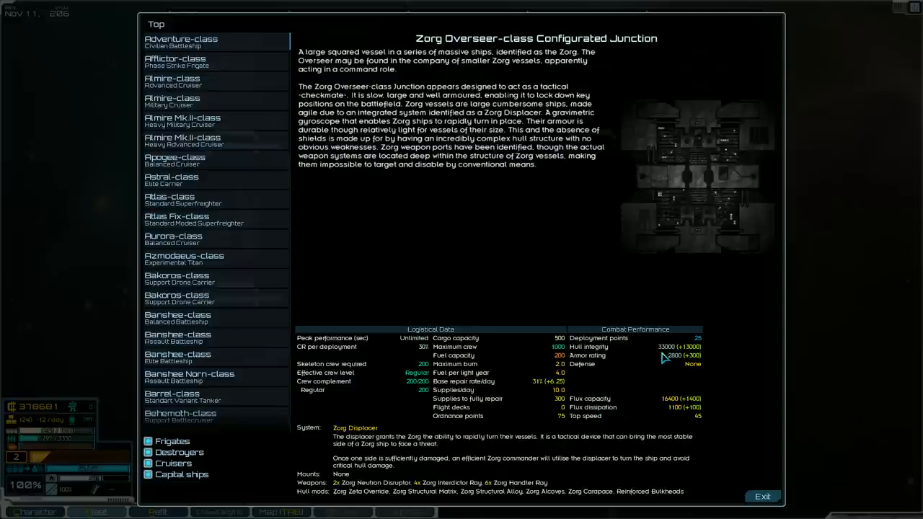
mouse_move(646, 351)
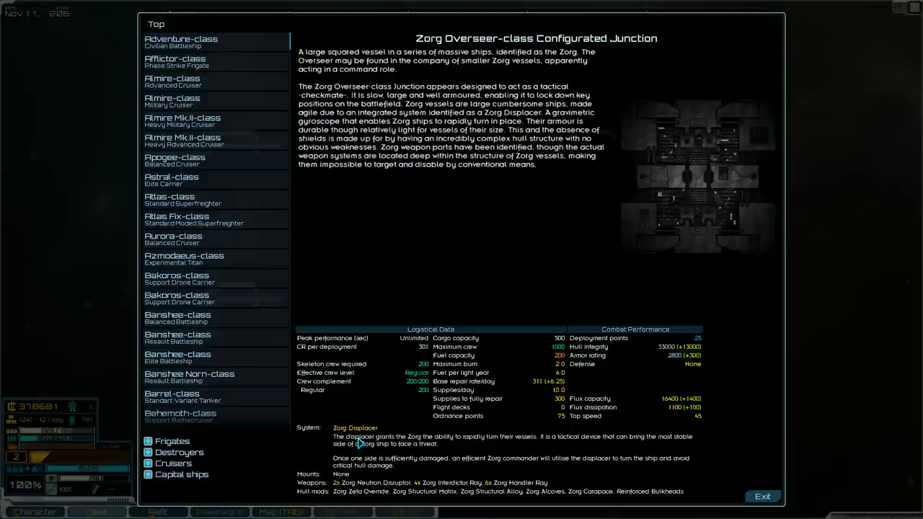
mouse_move(396, 409)
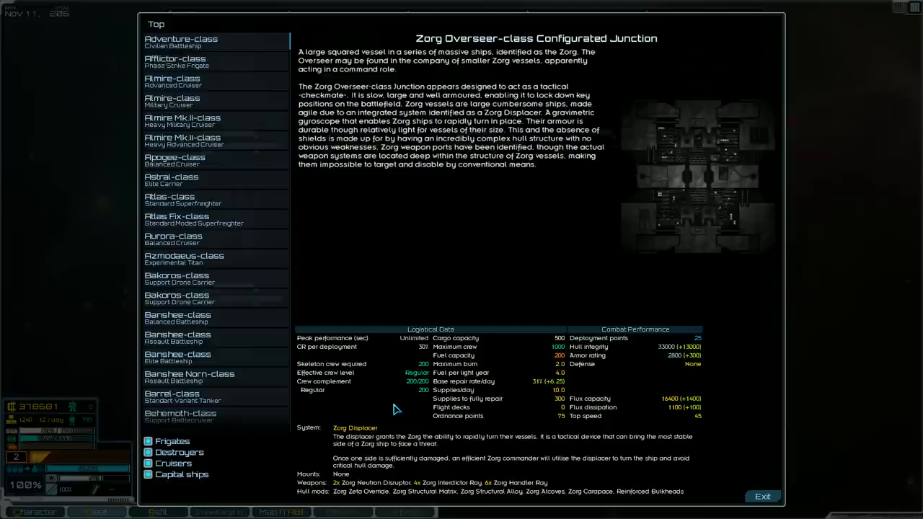
mouse_move(438, 421)
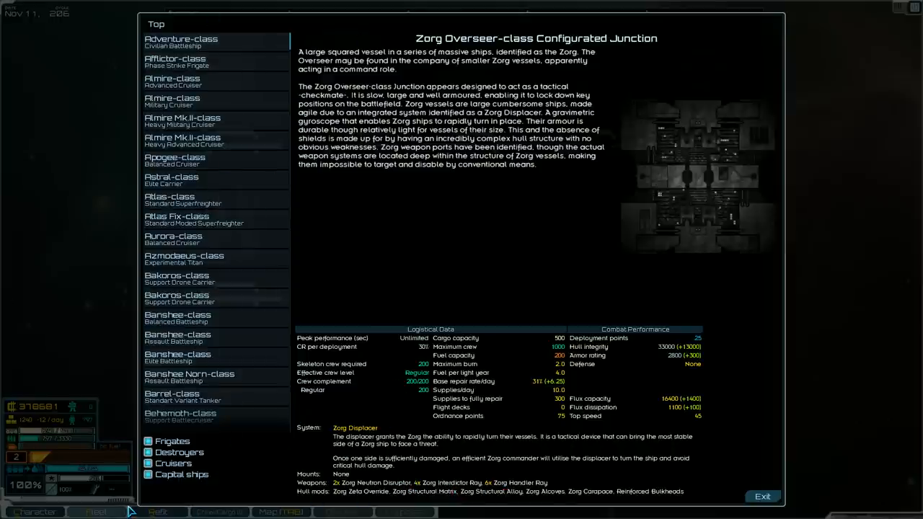
View the Zorg Drone-class Configurated Surveyor codex entry with its logistics and combat figures.
click(762, 496)
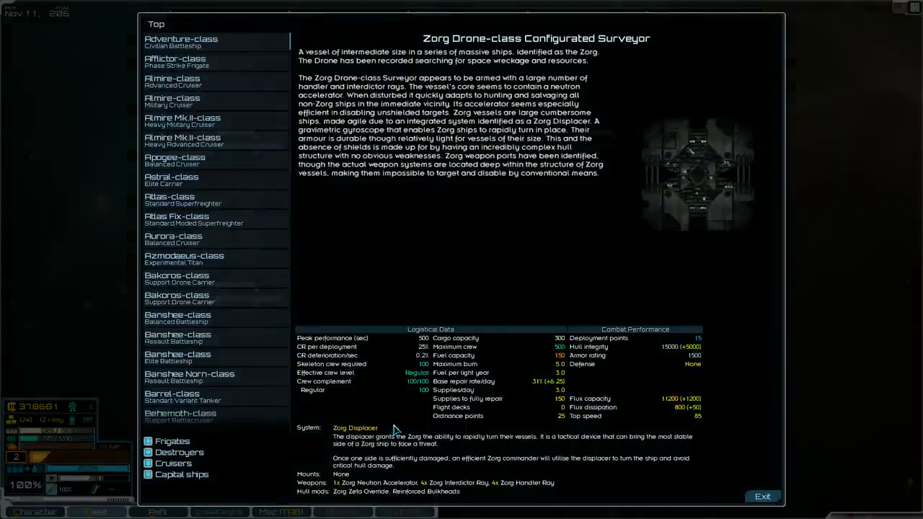
mouse_move(665, 404)
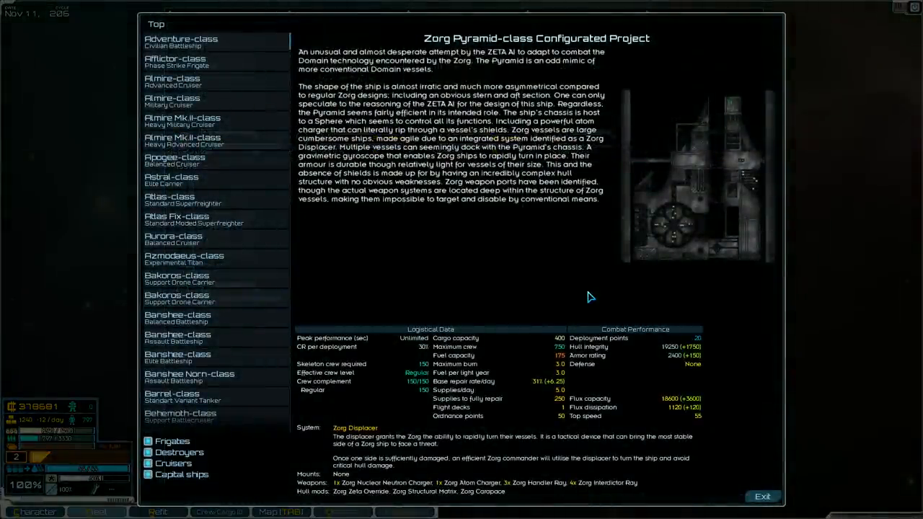
mouse_move(528, 385)
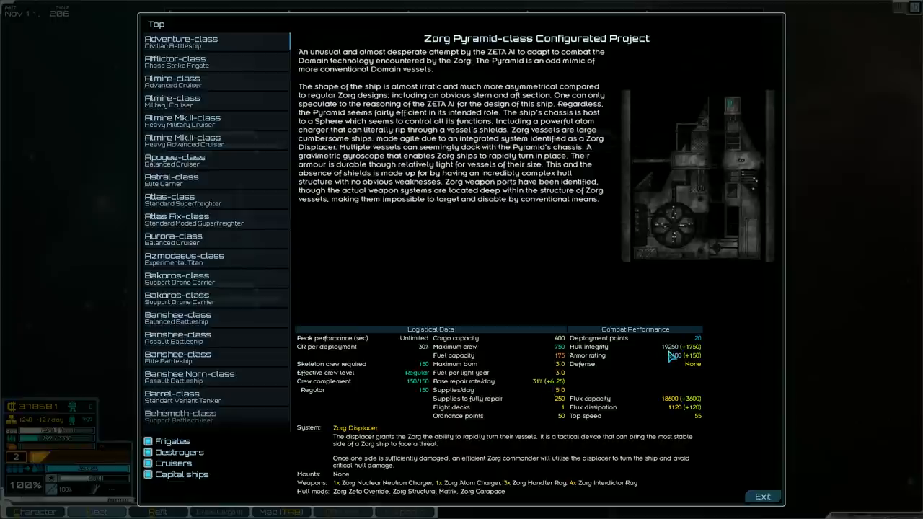
mouse_move(665, 363)
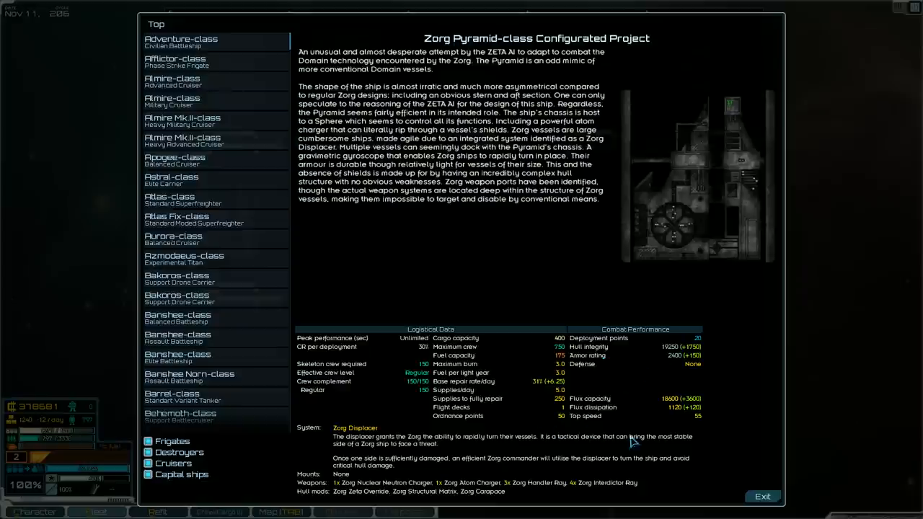
mouse_move(268, 505)
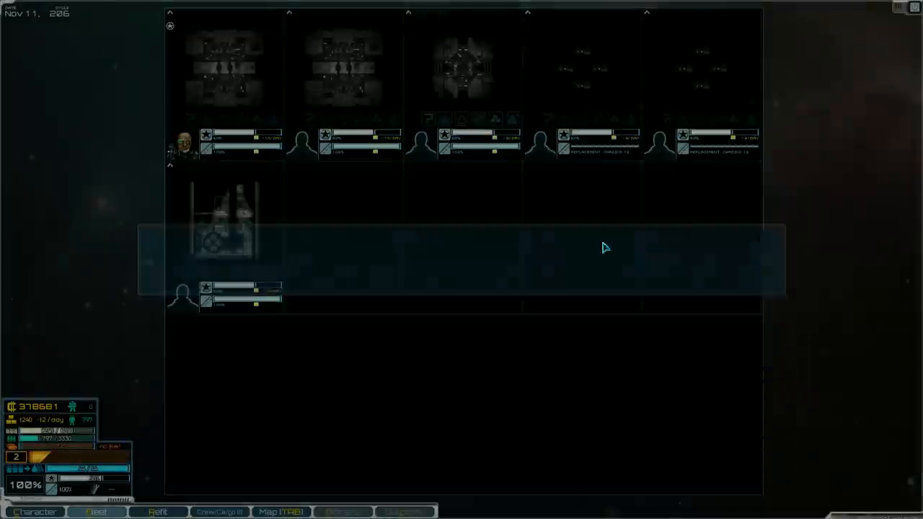
Show the Overseer-class junction ship in the refit view with its hull mods and stats.
click(157, 511)
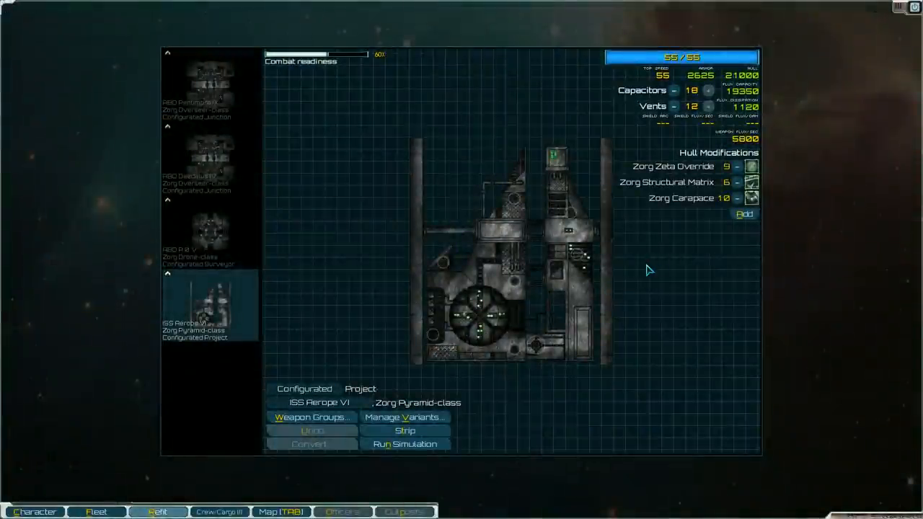
click(209, 86)
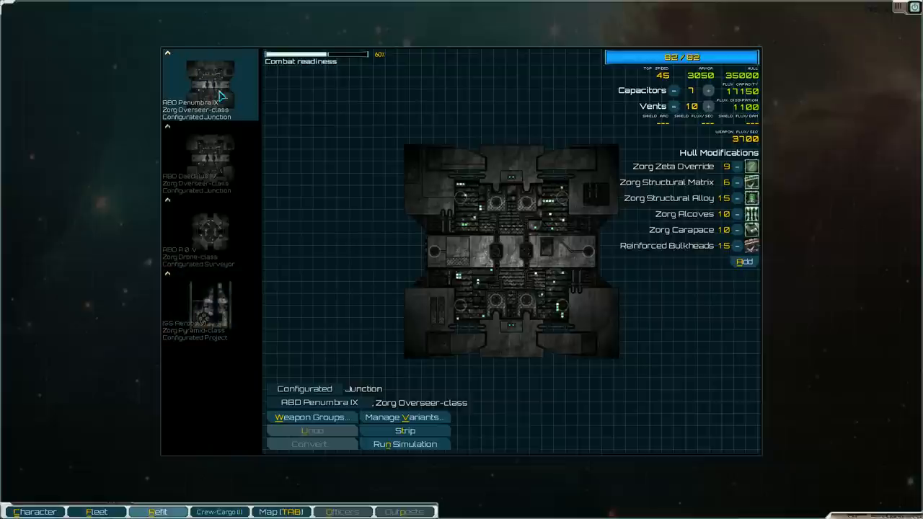
mouse_move(706, 157)
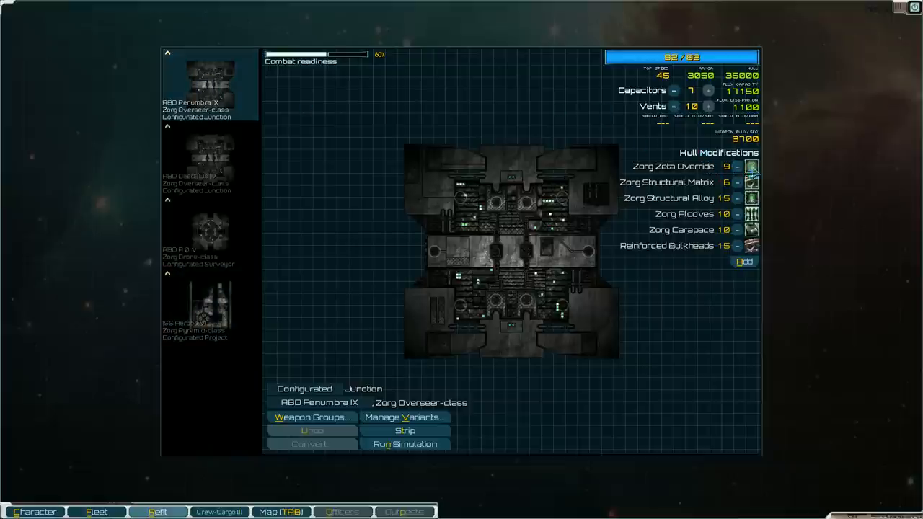
mouse_move(753, 167)
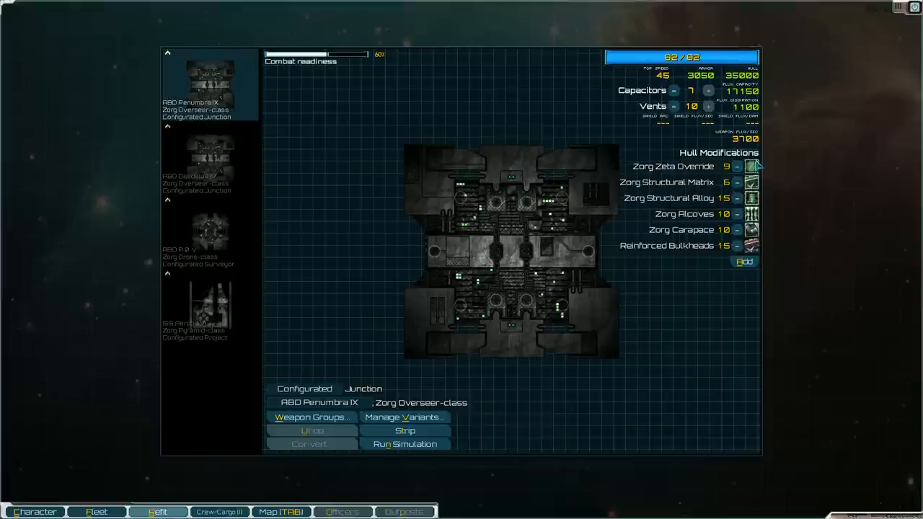
mouse_move(502, 118)
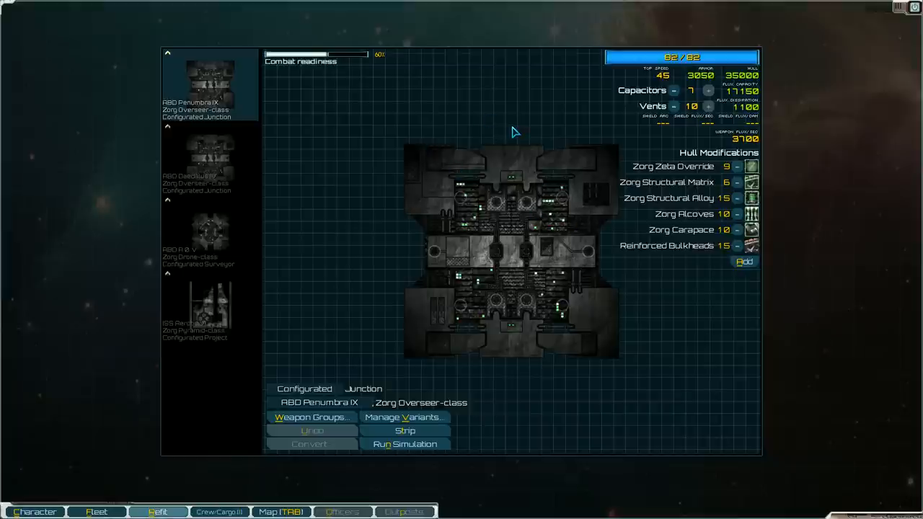
mouse_move(582, 139)
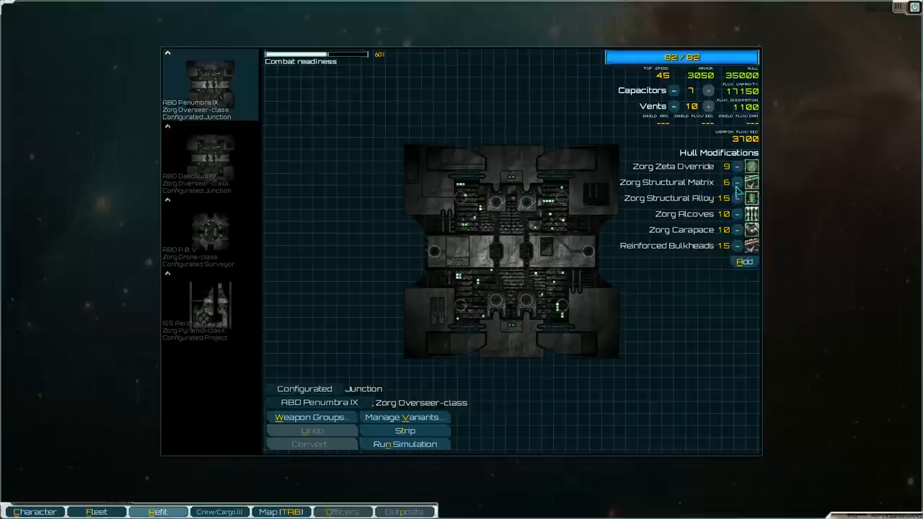
mouse_move(753, 182)
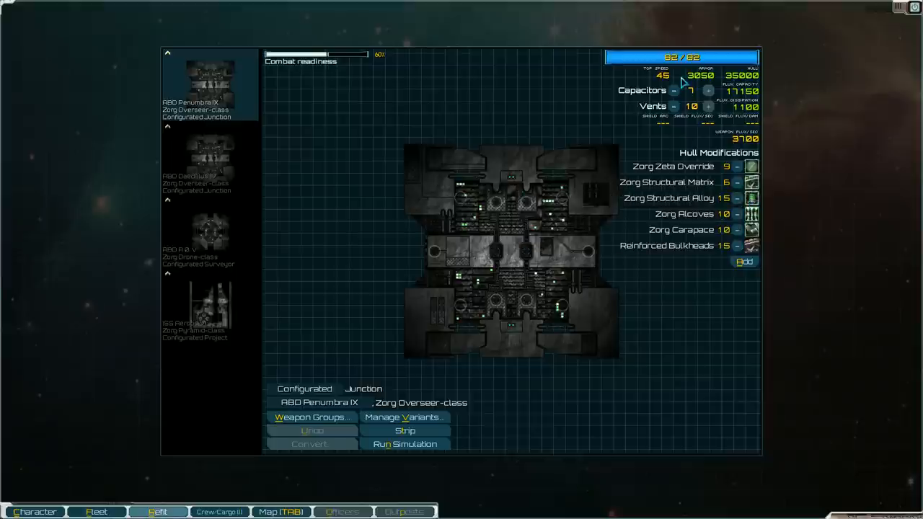
mouse_move(670, 214)
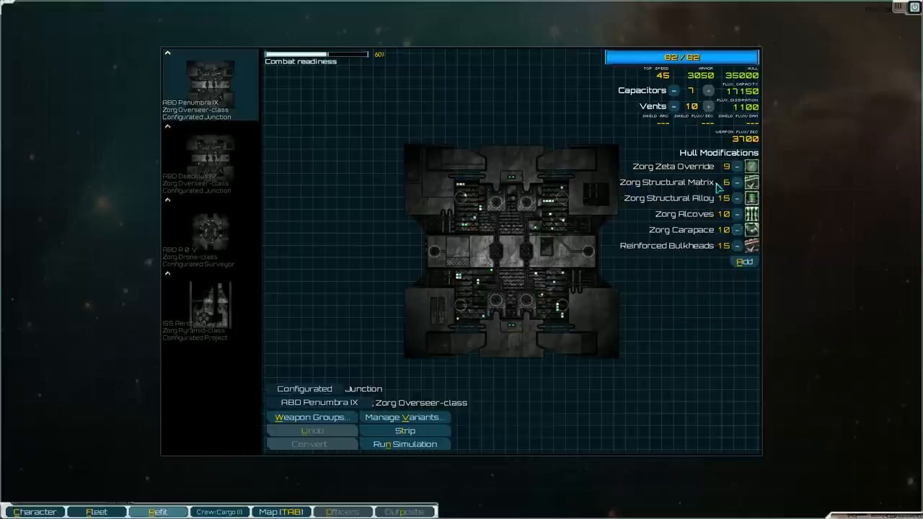
mouse_move(752, 248)
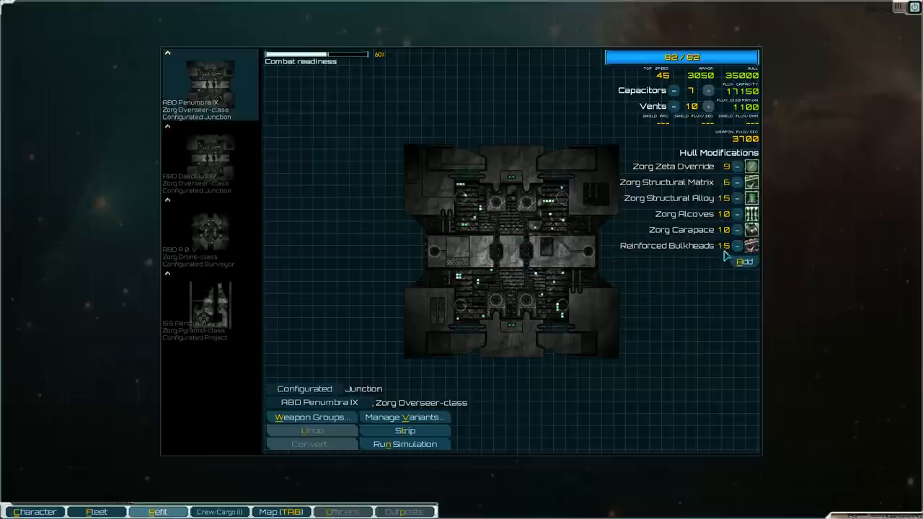
click(738, 246)
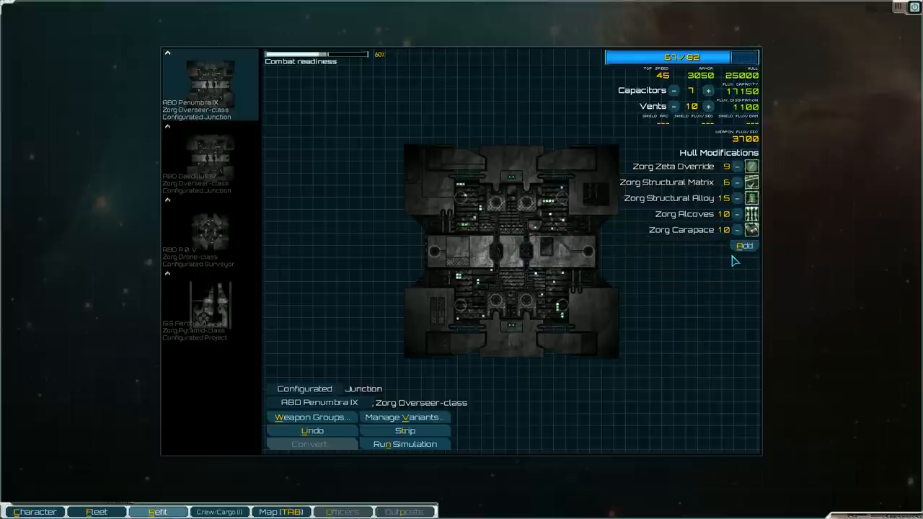
click(744, 245)
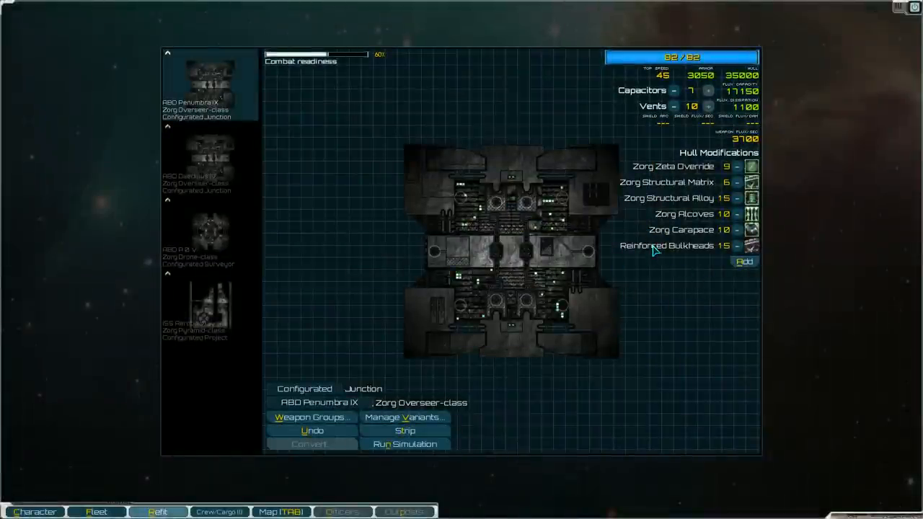
mouse_move(667, 259)
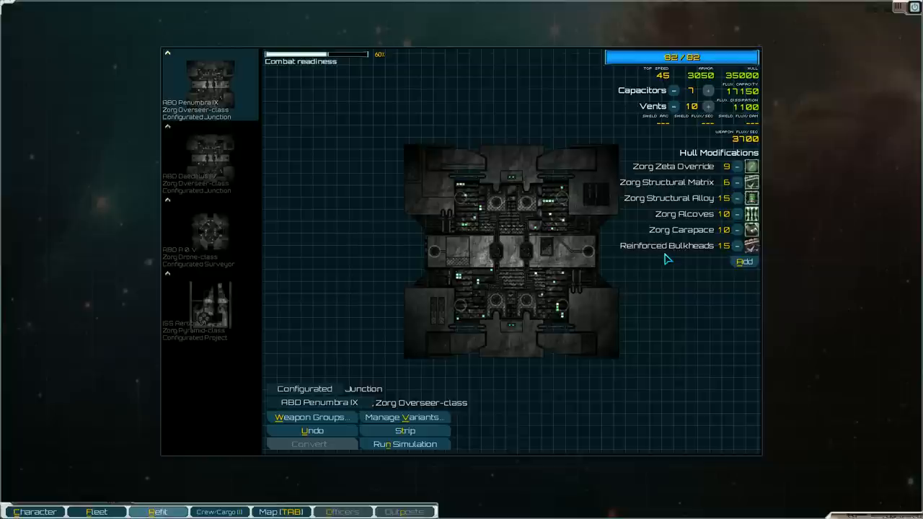
mouse_move(664, 257)
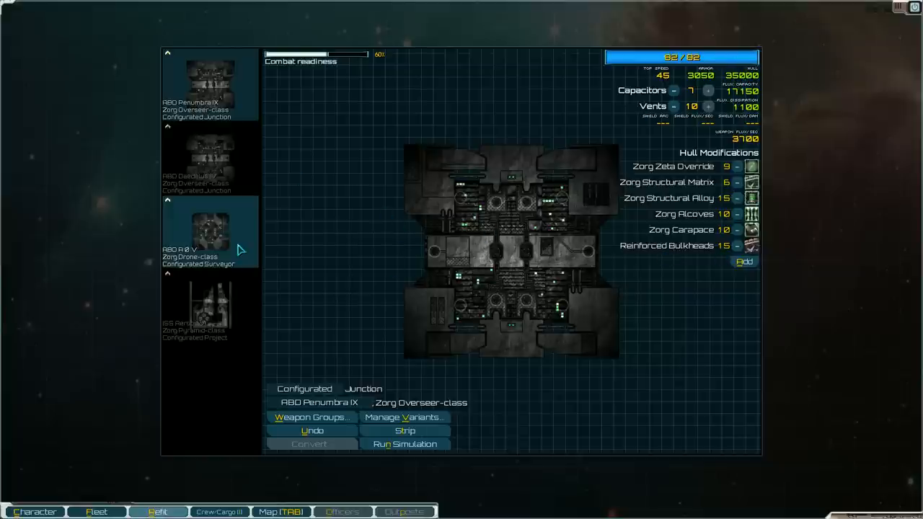
Glance at the Drone-class surveyor, then show the Pyramid-class project ship's refit.
click(209, 231)
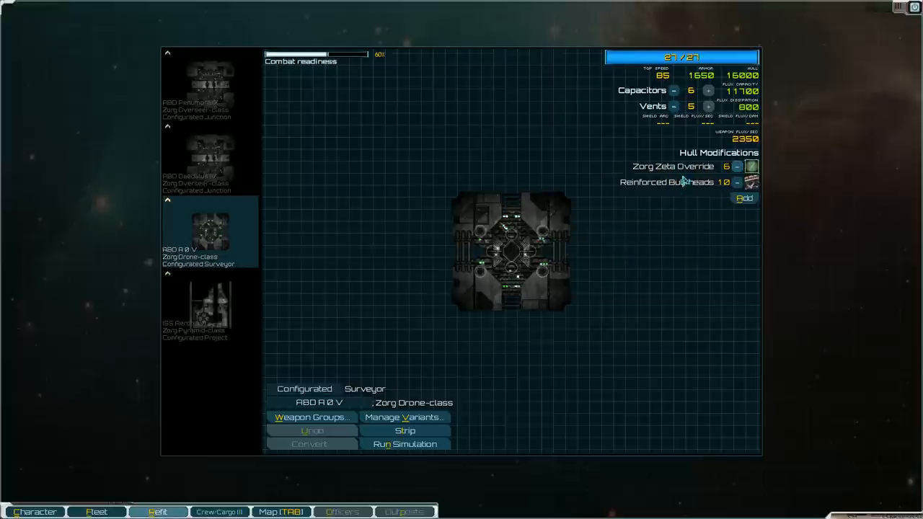
click(209, 303)
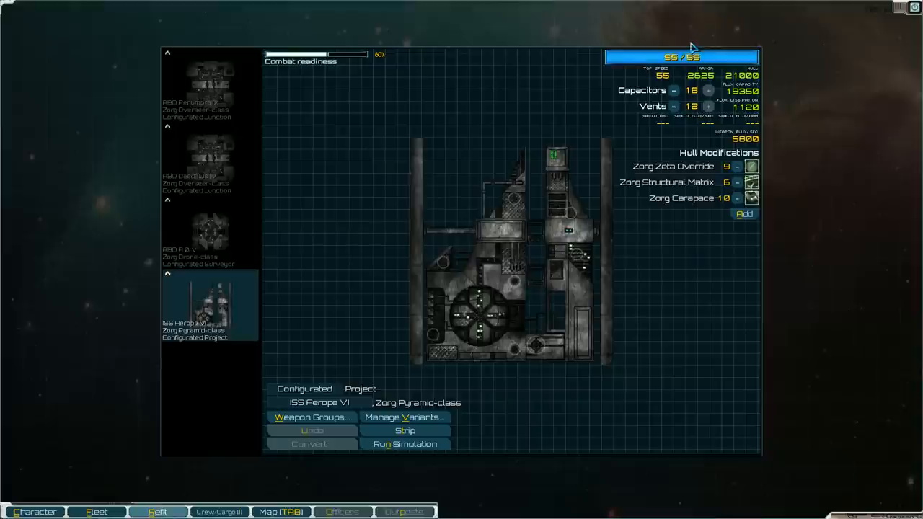
mouse_move(691, 251)
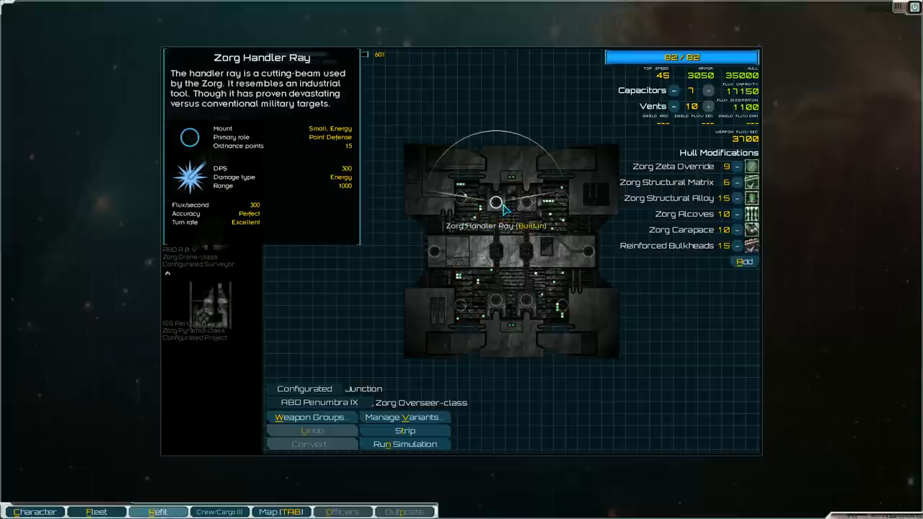
mouse_move(498, 205)
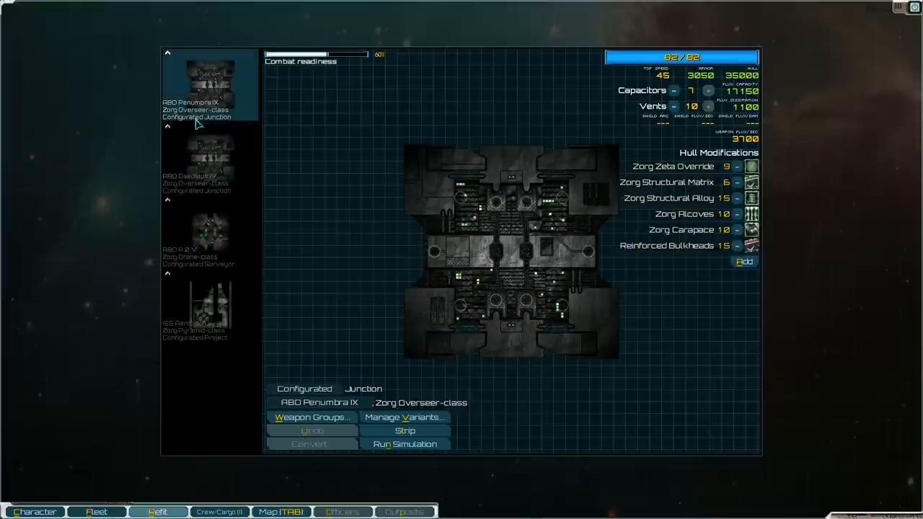
Show the Drone-class surveyor's refit with its built-in Zorg Neutron Accelerator.
click(209, 230)
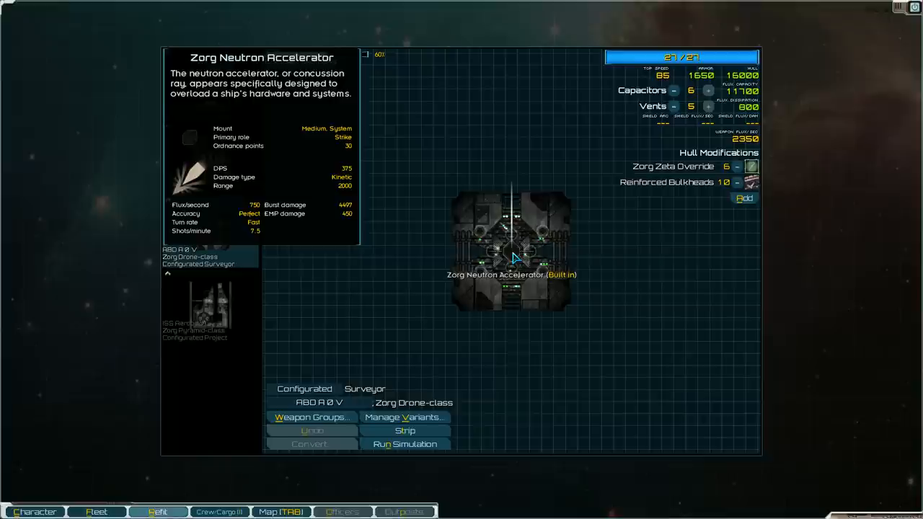
mouse_move(516, 257)
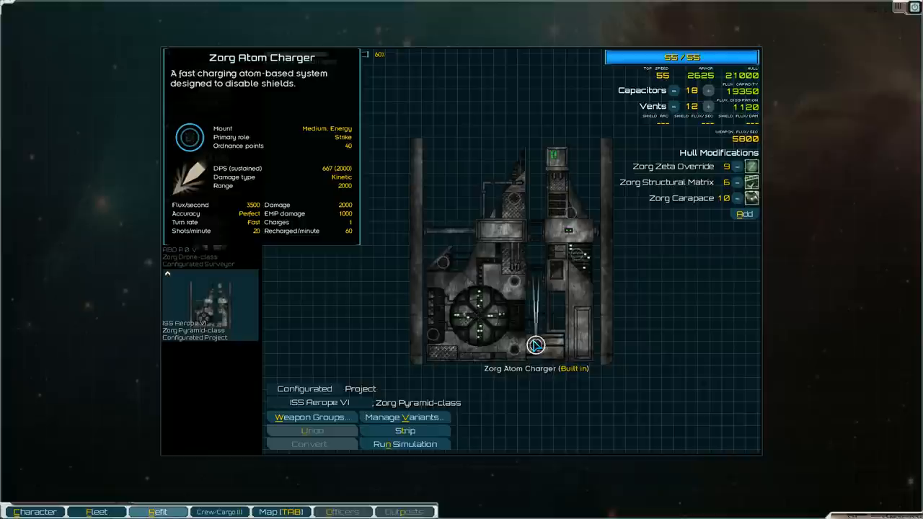
mouse_move(537, 345)
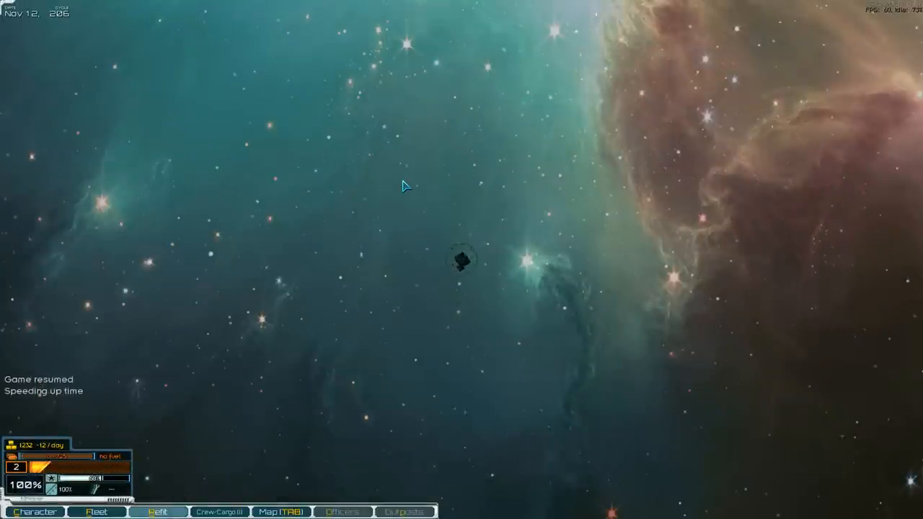
mouse_move(419, 207)
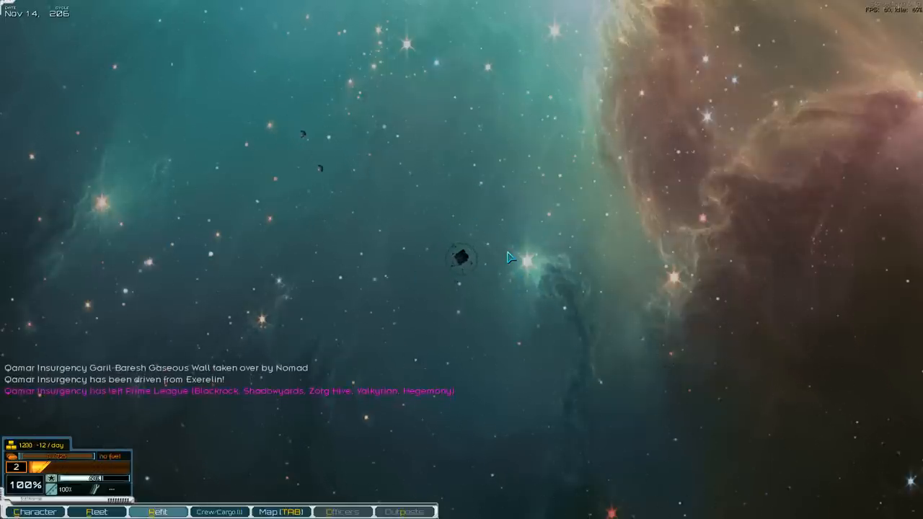
Pause the campaign while closing in on the Nomad Carrier Group.
key(space)
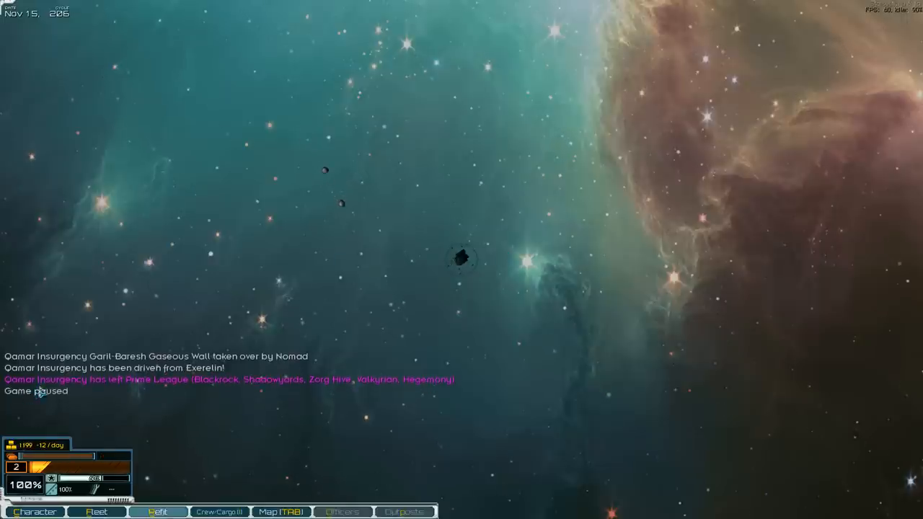
mouse_move(243, 361)
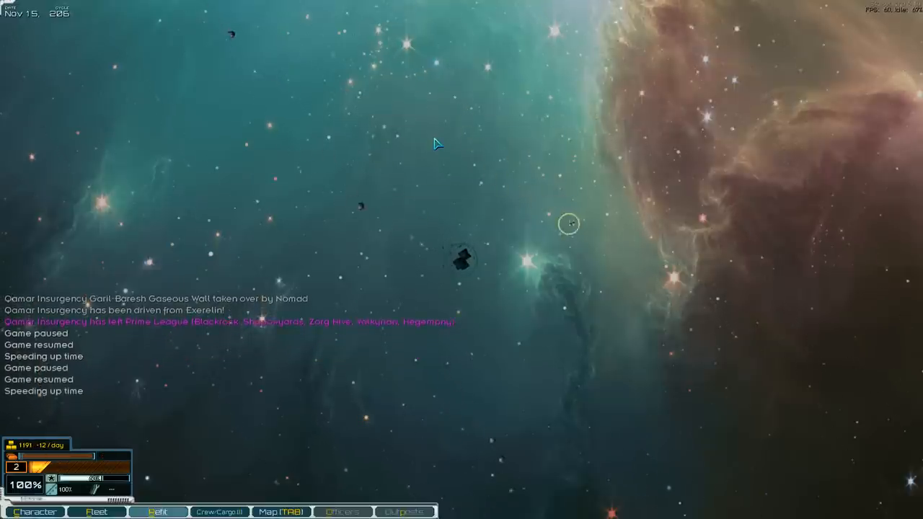
mouse_move(381, 145)
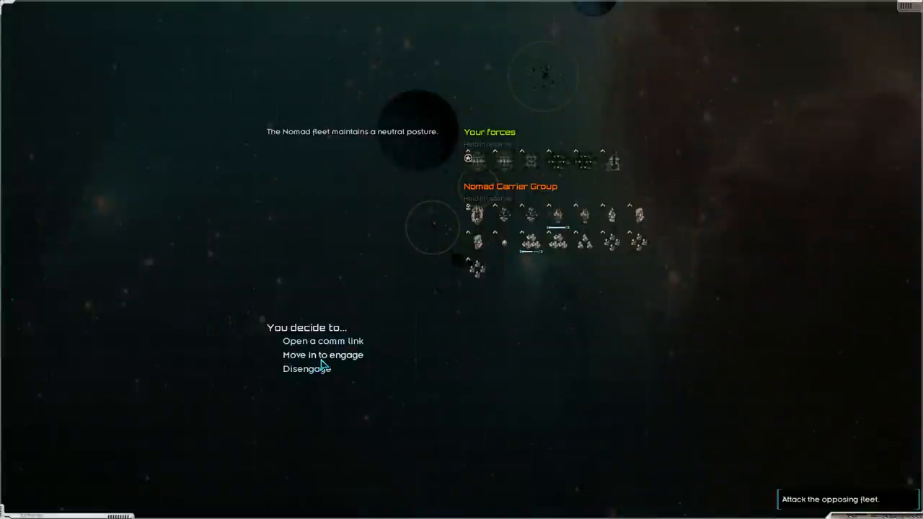
Move in to engage the Nomad Carrier Group and enter the battle.
click(323, 355)
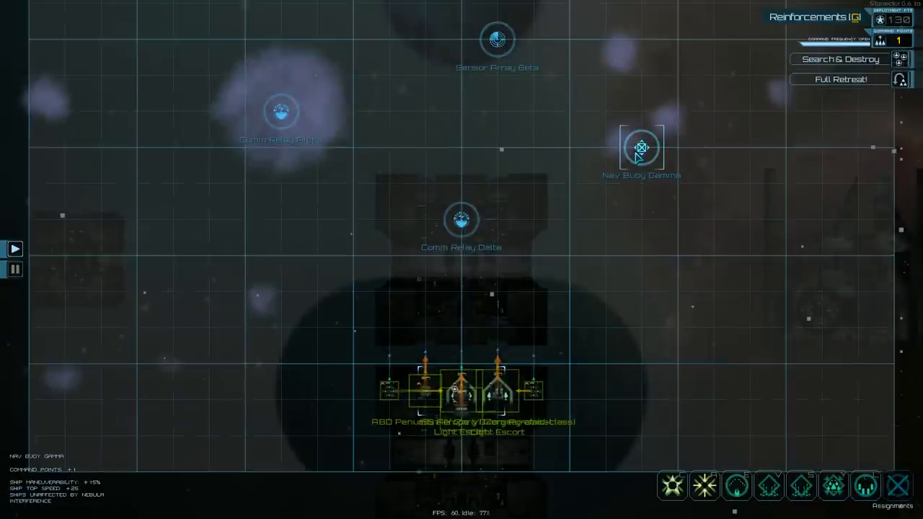
Order the fleet to assault Nav Buoy Gamma and end the battle once the enemy is defeated.
click(704, 485)
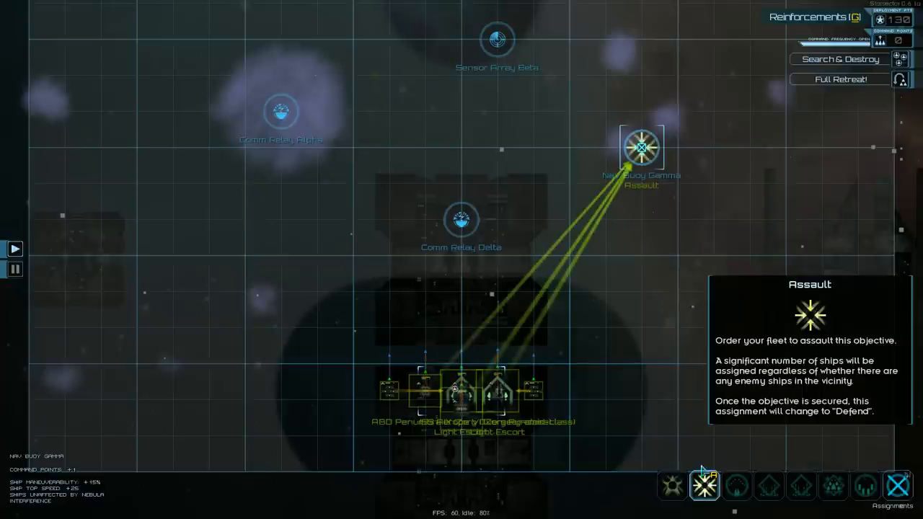
mouse_move(658, 401)
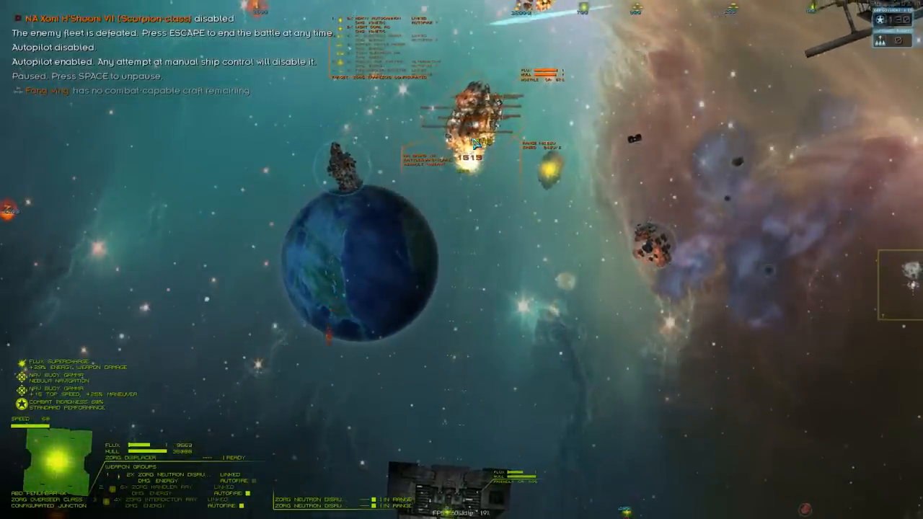
key(space)
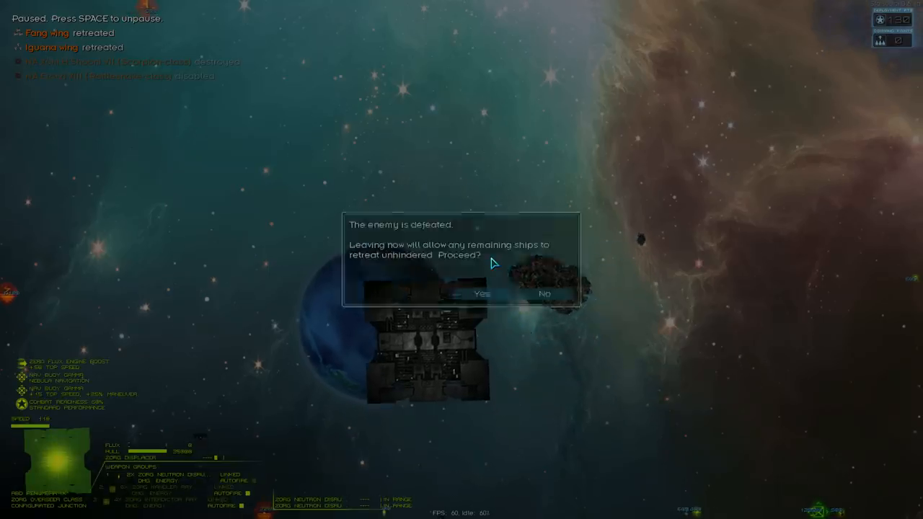
Confirm leaving the won battle and send salvage teams to the wrecks.
click(482, 294)
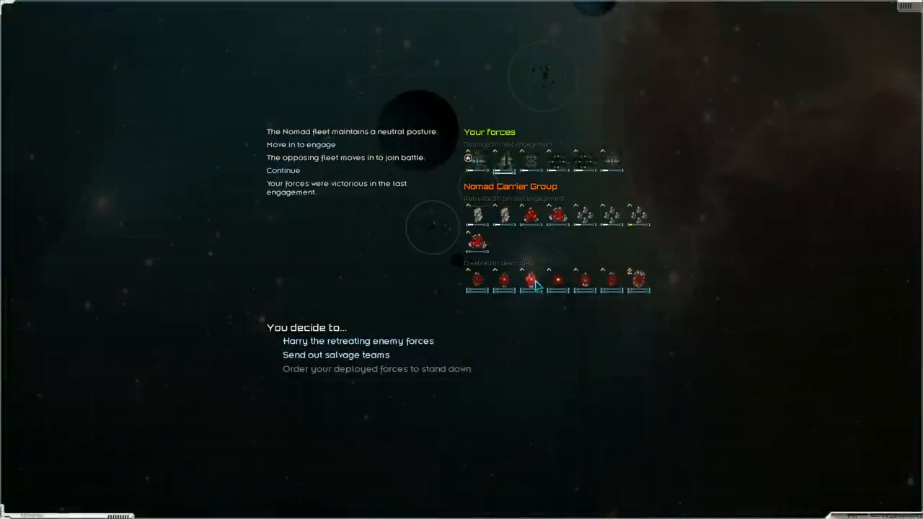
mouse_move(502, 161)
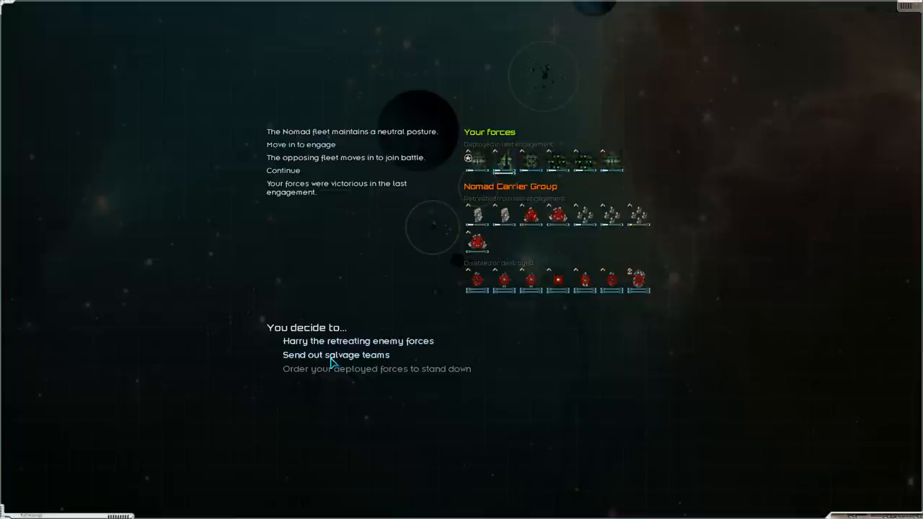
click(335, 354)
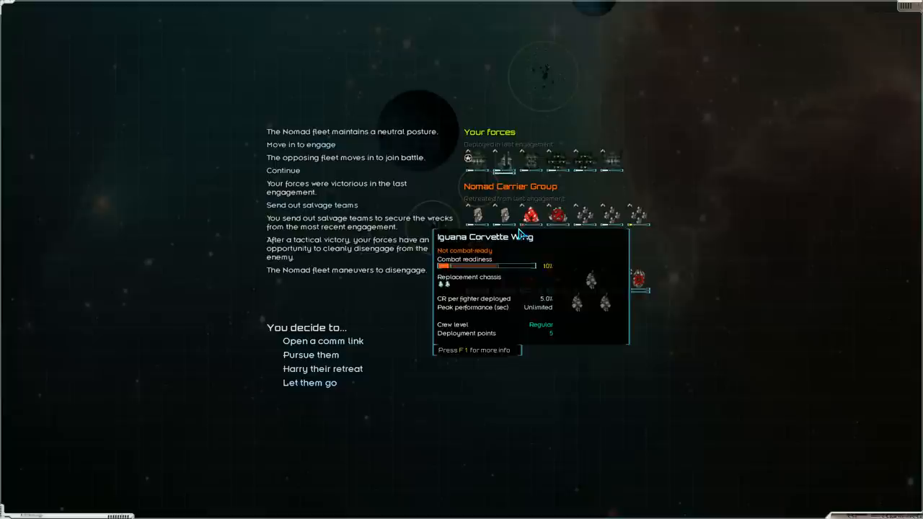
mouse_move(323, 320)
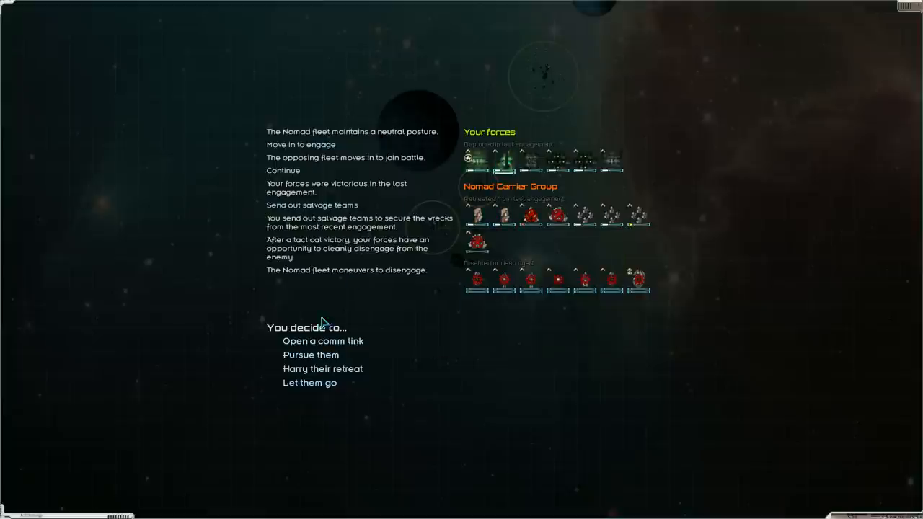
mouse_move(309, 388)
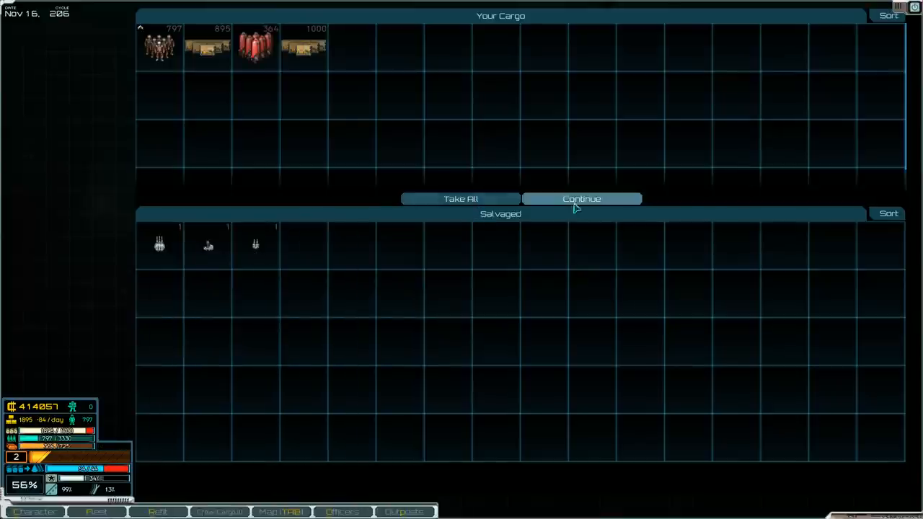
Continue past the salvaged items to close the cargo screen.
click(581, 199)
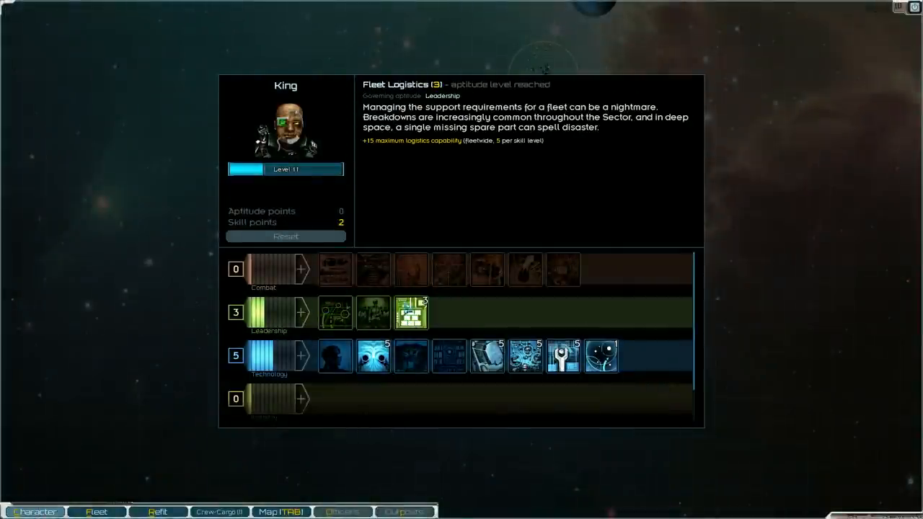
mouse_move(603, 355)
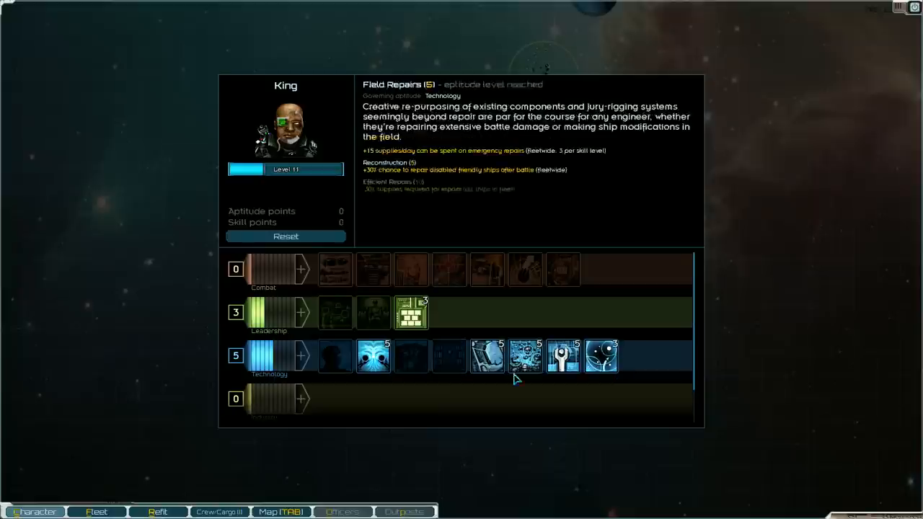
Spend the remaining skill points on a Technology-row skill.
click(35, 511)
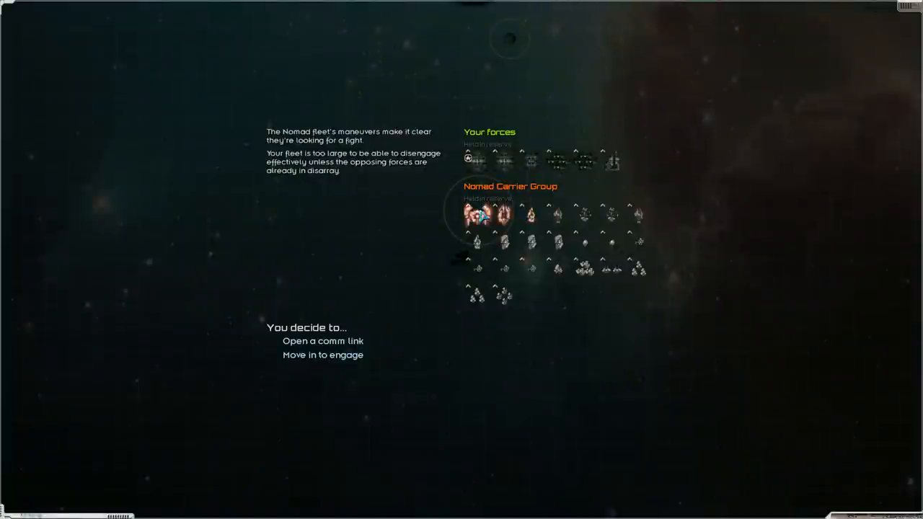
mouse_move(505, 214)
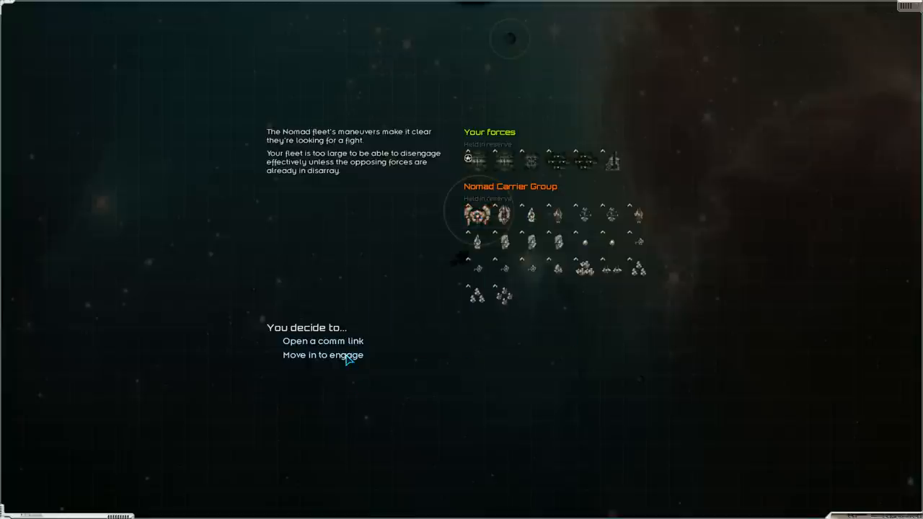
Move in to engage the Nomad Carrier Group and continue into battle.
click(323, 355)
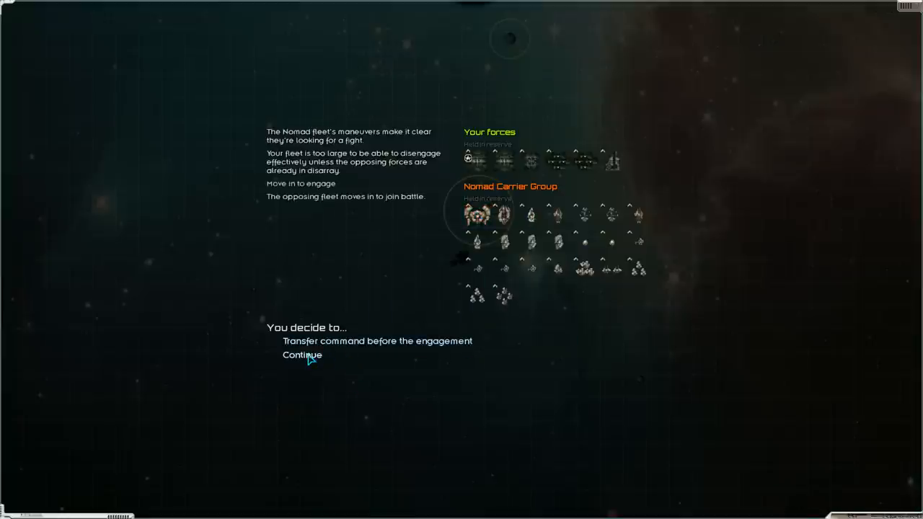
click(302, 355)
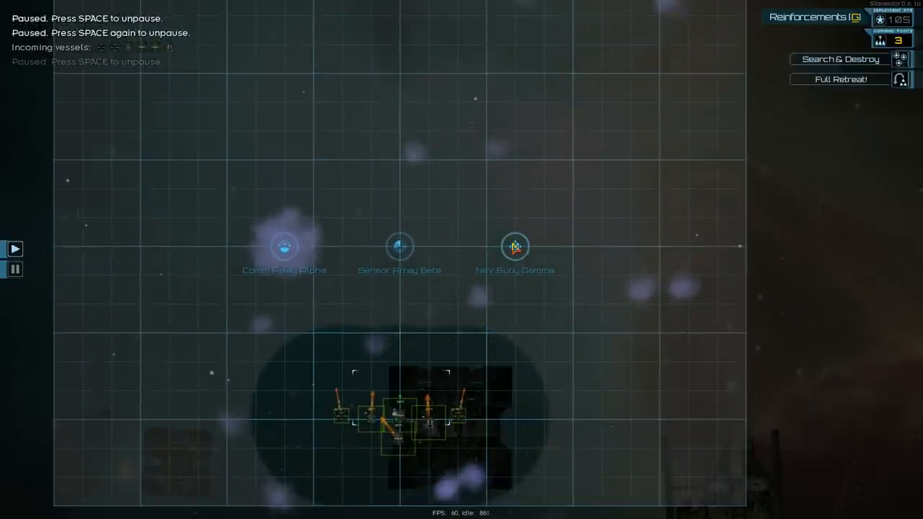
Start the battle from the paused tactical map with the fleet deployed.
click(515, 247)
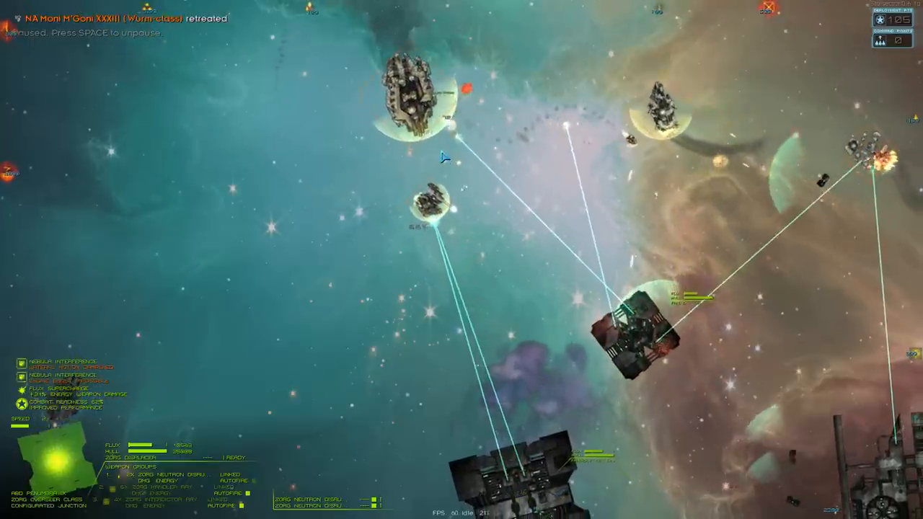
Resume combat and keep firing on Nomad ships until some retreat.
key(space)
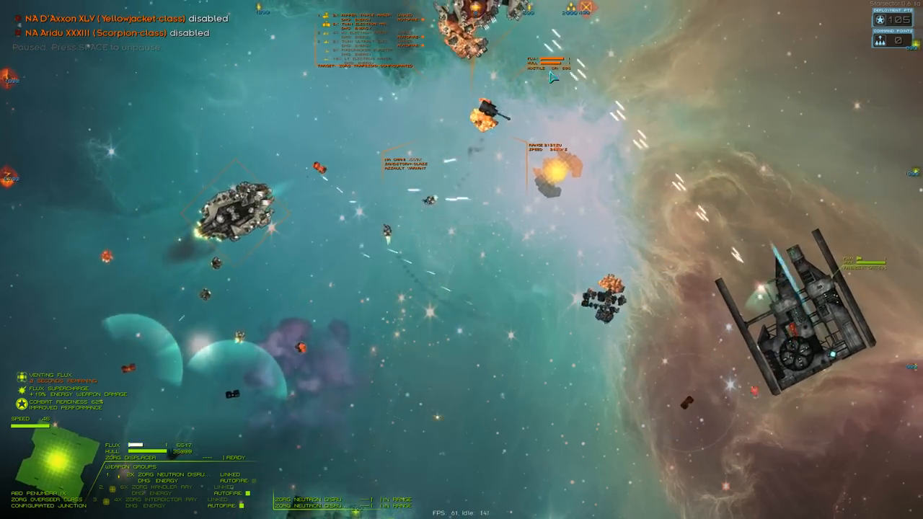
Press on with the attack until the Kanadai and Sandstorm vessels are disabled.
key(space)
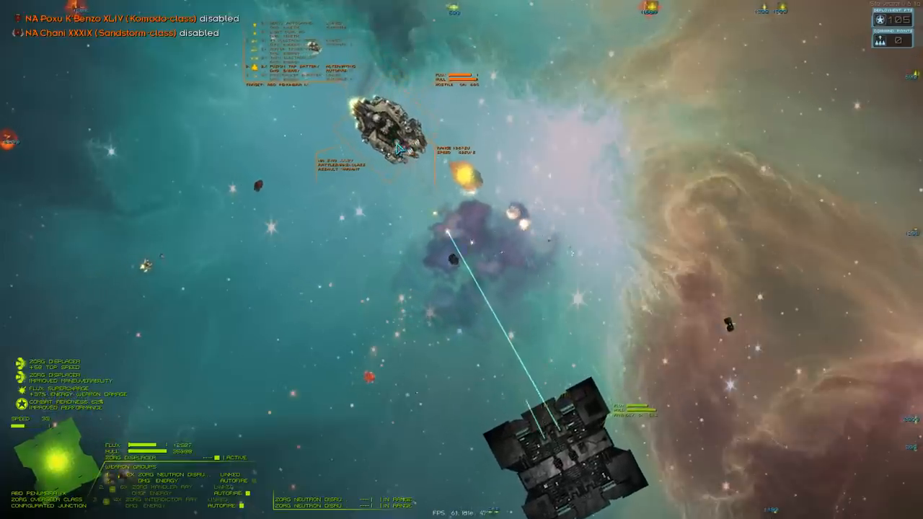
Let all ships engage at will from the tactical overview and fight until victory.
key(space)
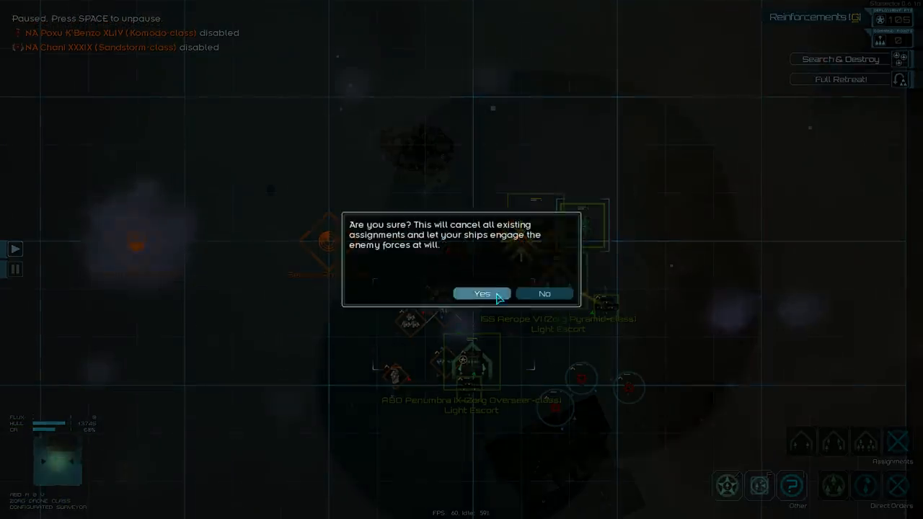
click(482, 294)
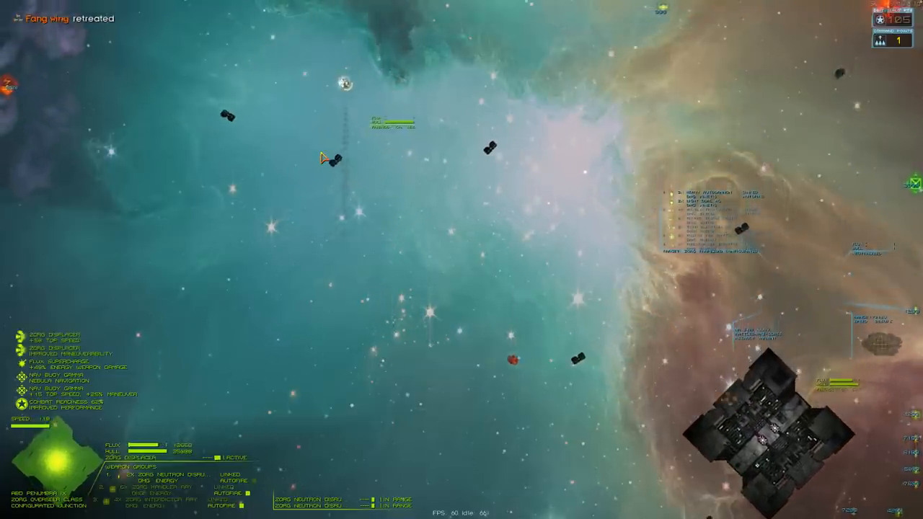
key(space)
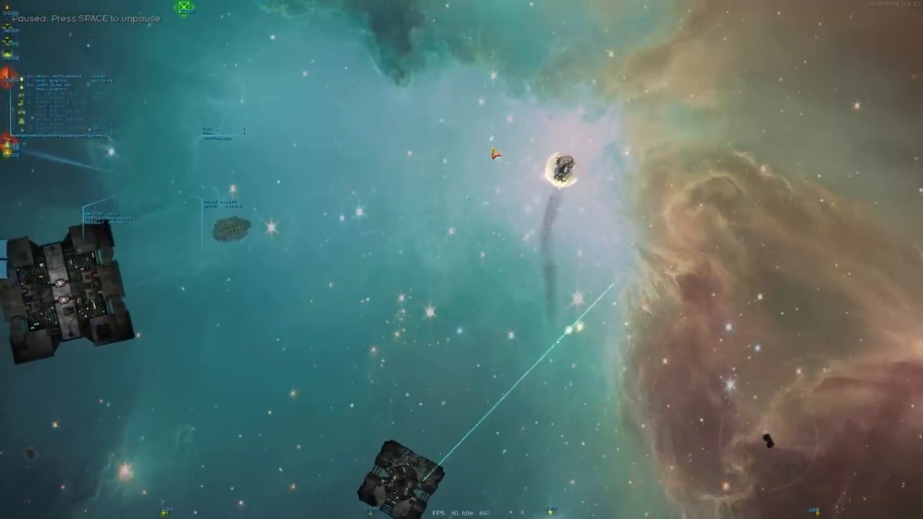
key(space)
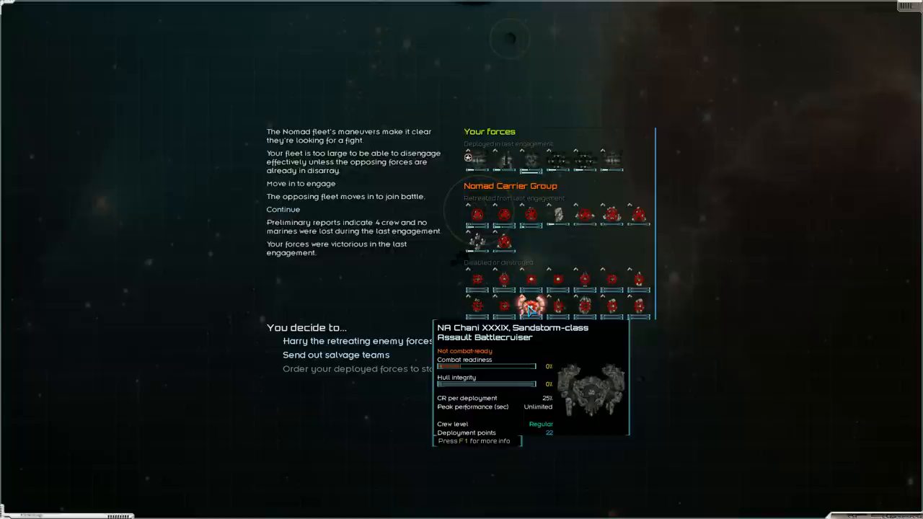
mouse_move(565, 265)
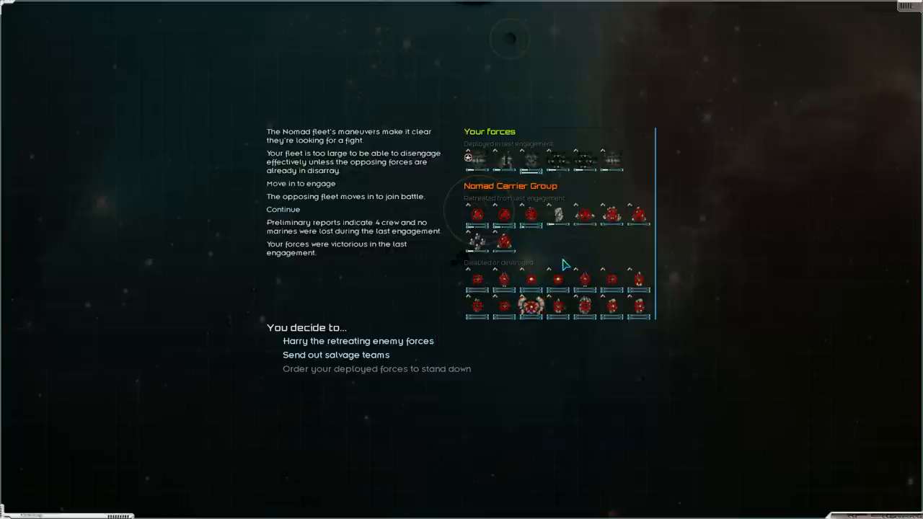
mouse_move(541, 254)
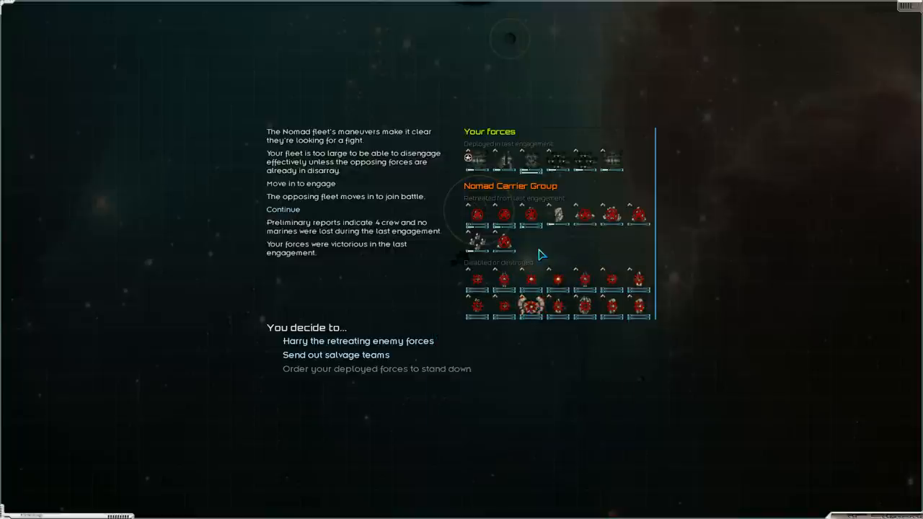
mouse_move(467, 158)
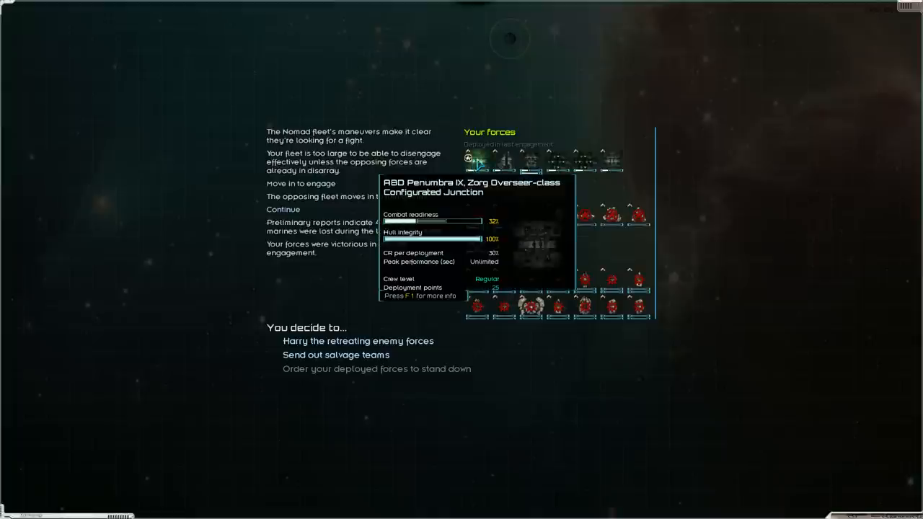
mouse_move(528, 160)
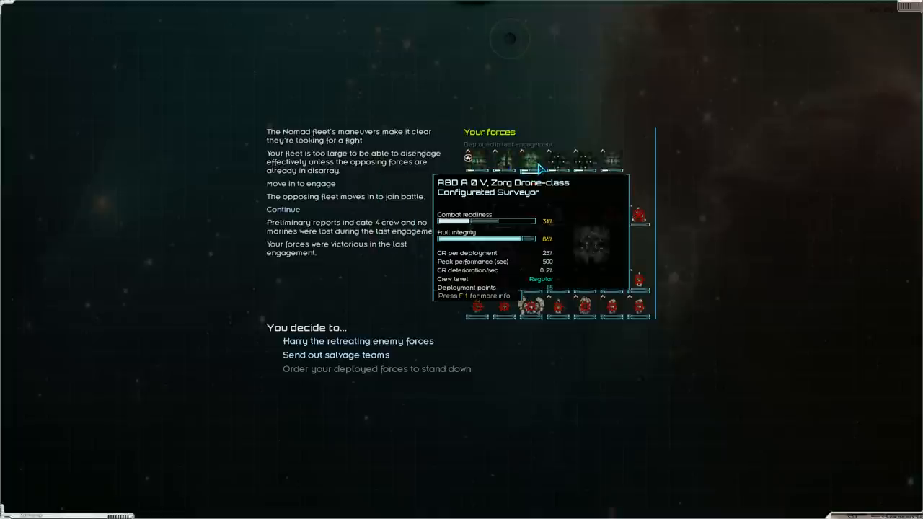
mouse_move(532, 167)
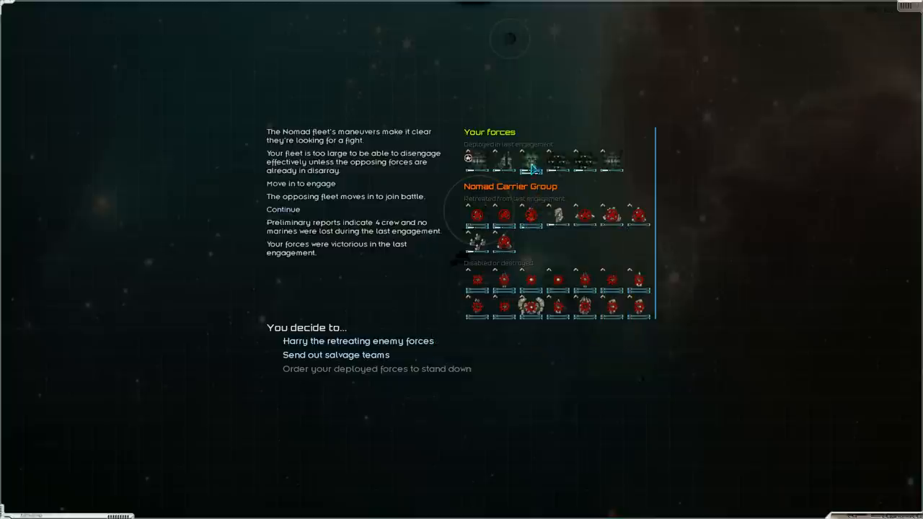
mouse_move(533, 165)
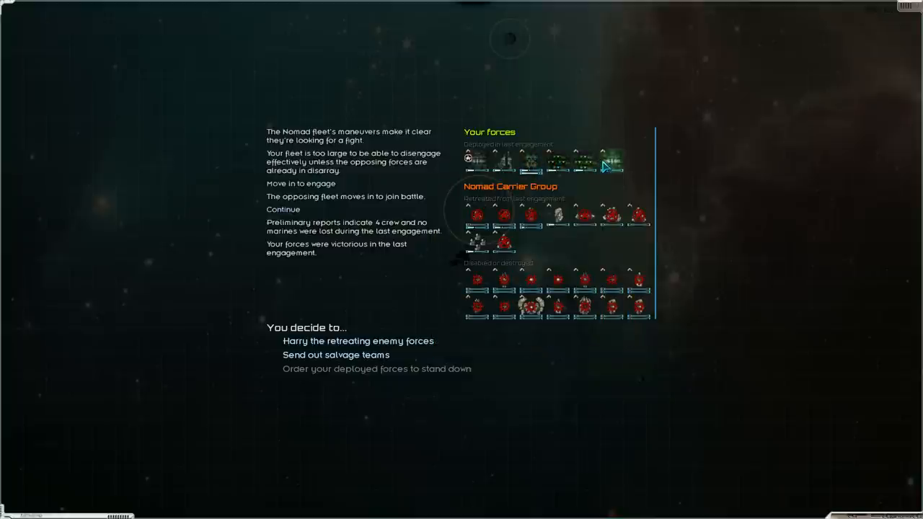
mouse_move(502, 161)
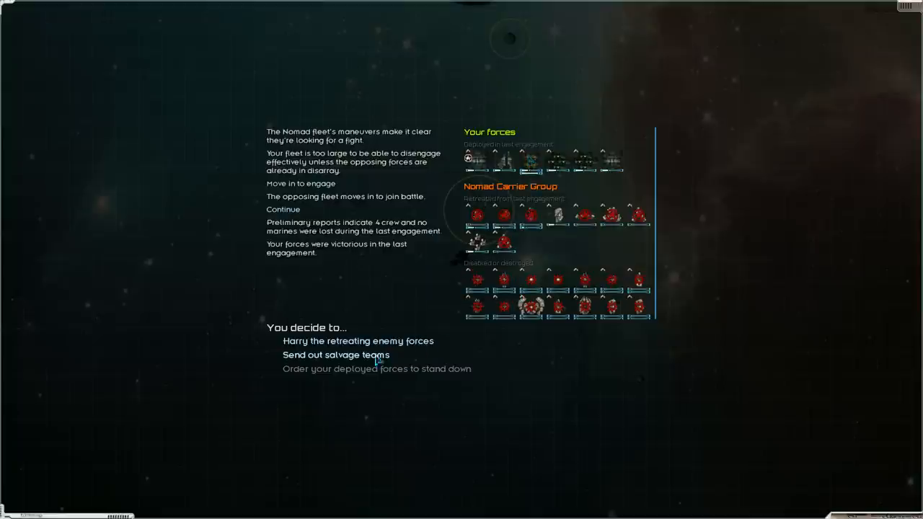
Send out salvage teams to the wrecks from the post-battle options.
click(334, 355)
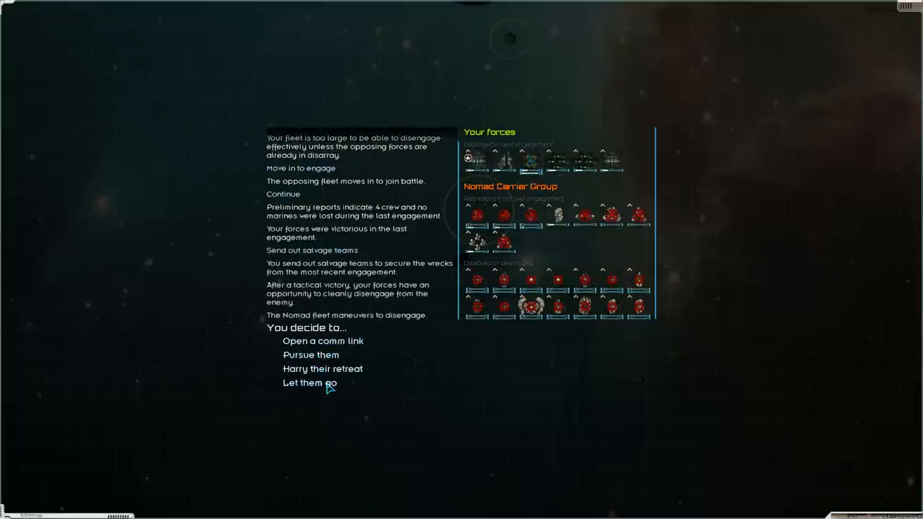
Let the retreating Nomad fleet go and keep the salvaged fuel, returning to the map.
click(309, 383)
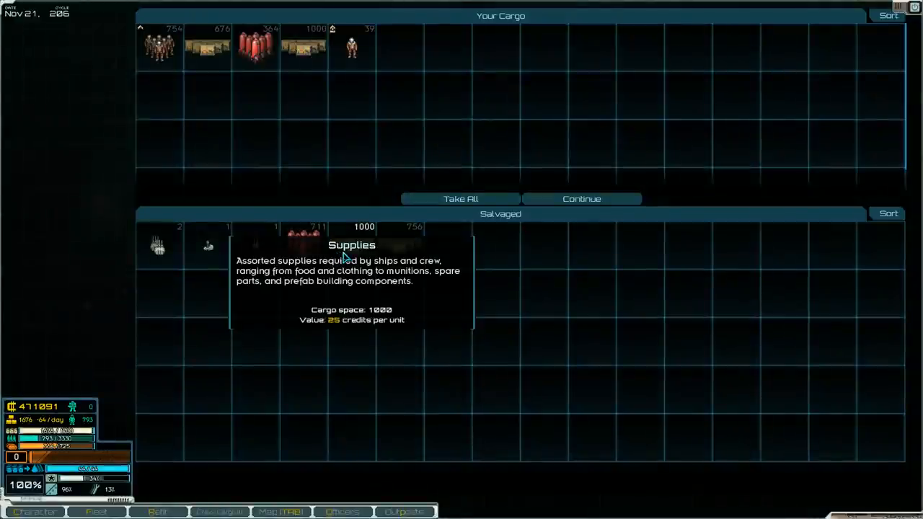
mouse_move(303, 234)
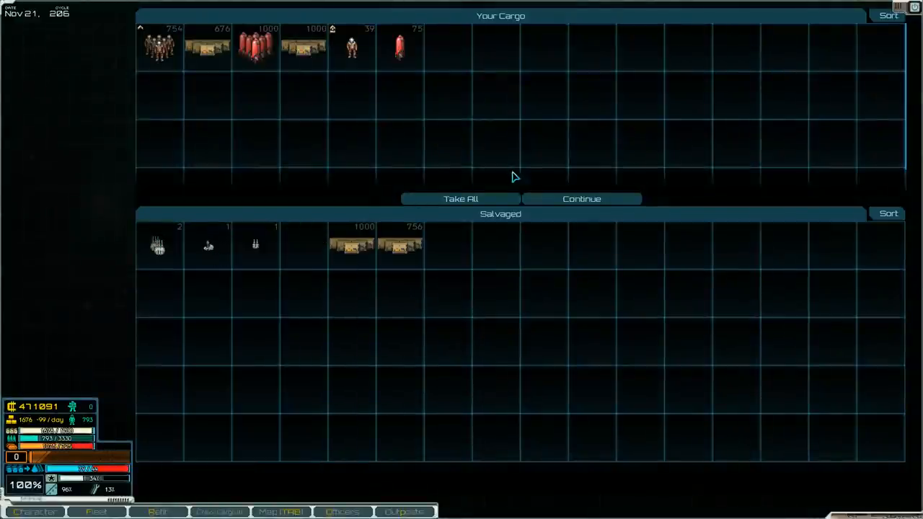
click(581, 199)
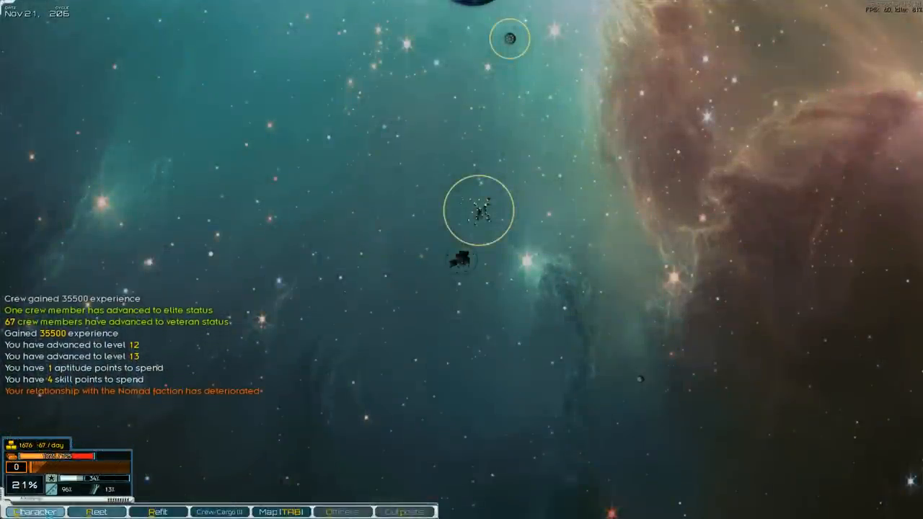
Get the fleet moving and lay in a course for Askar Green Gaseous.
click(35, 510)
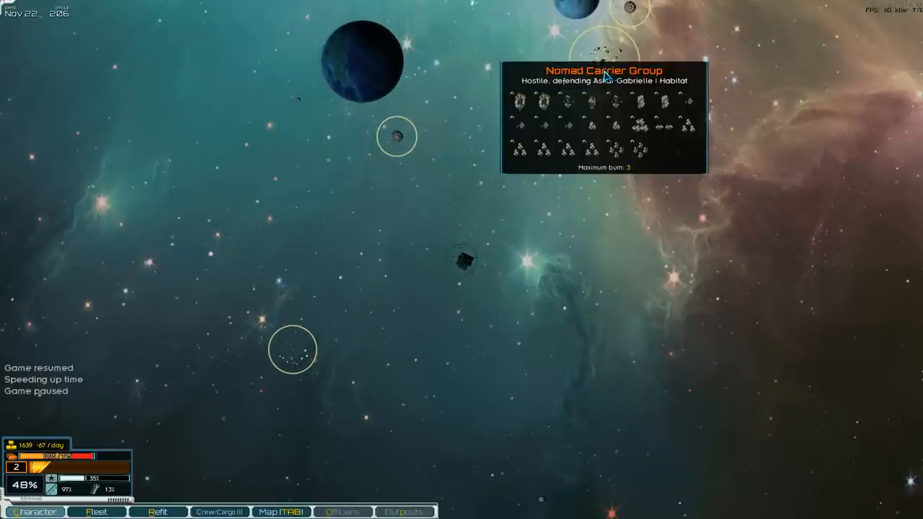
mouse_move(590, 93)
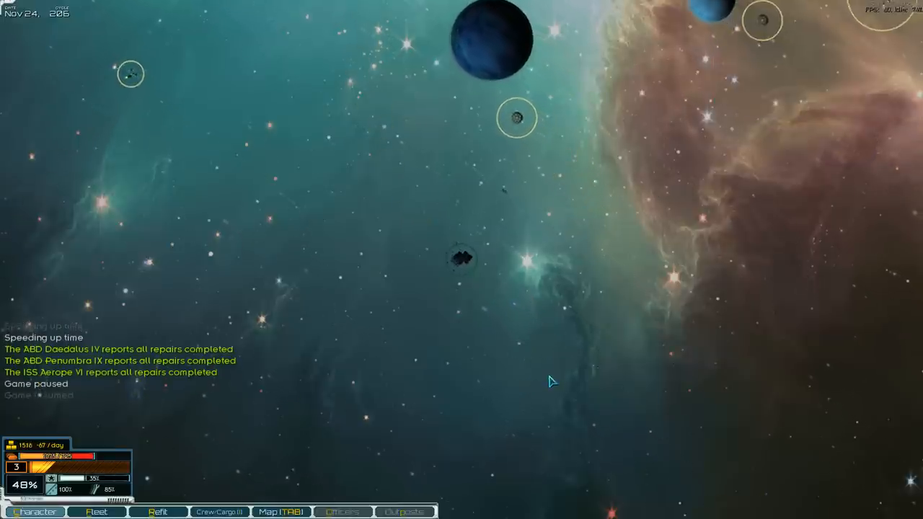
click(280, 511)
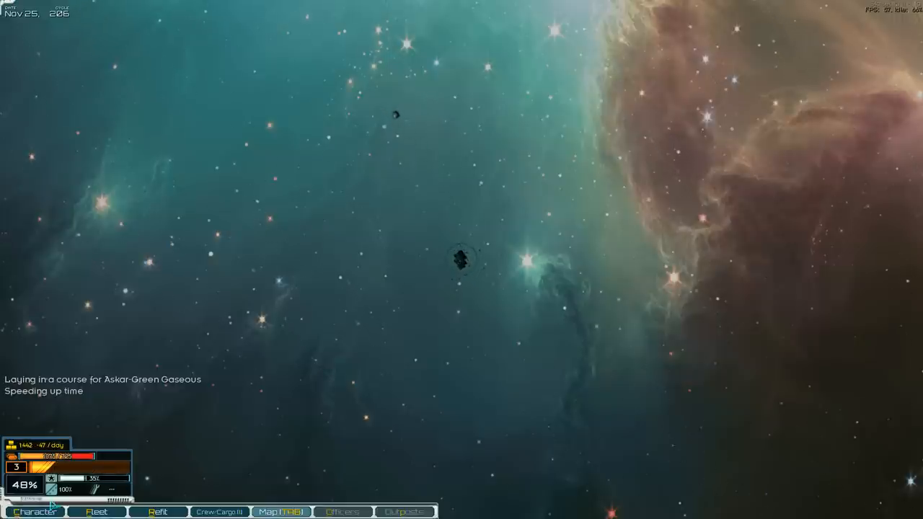
click(35, 510)
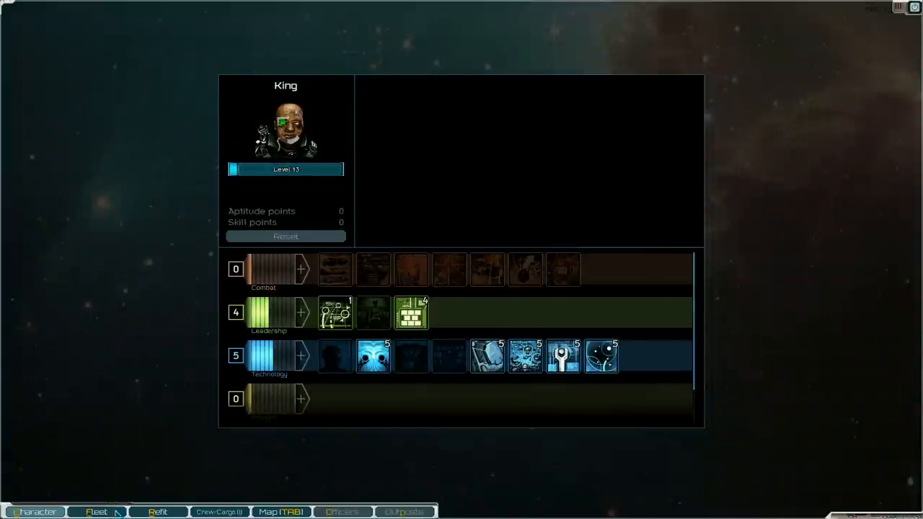
click(96, 512)
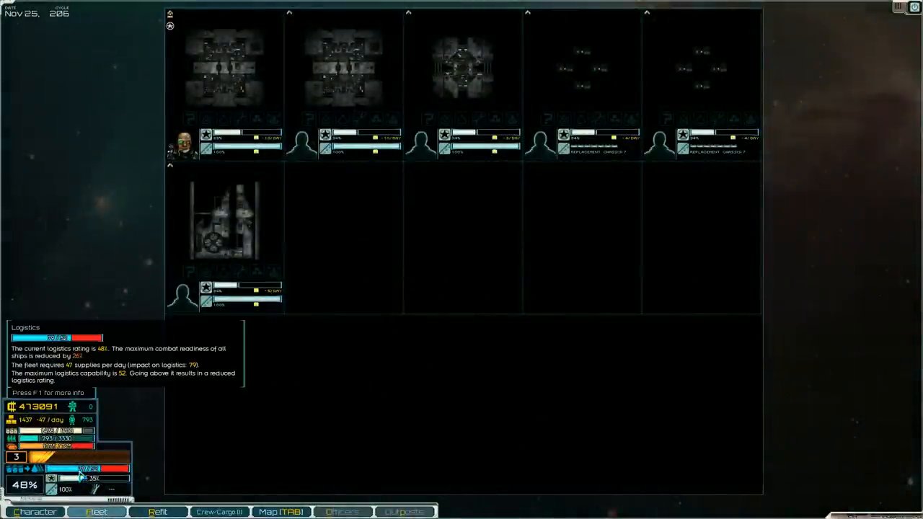
mouse_move(67, 454)
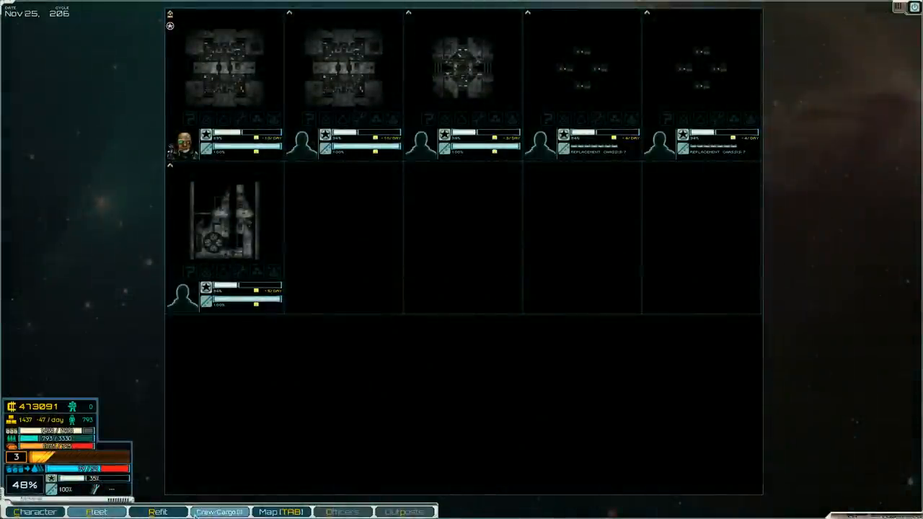
click(219, 512)
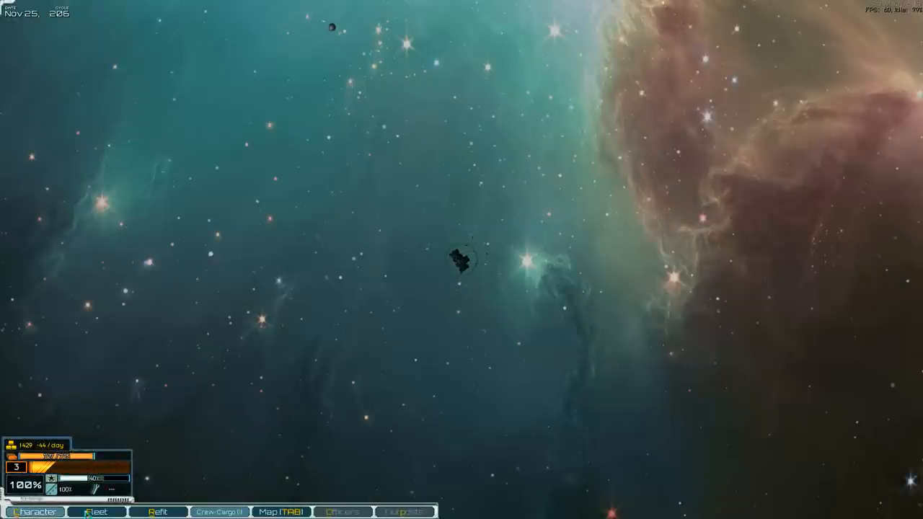
click(96, 511)
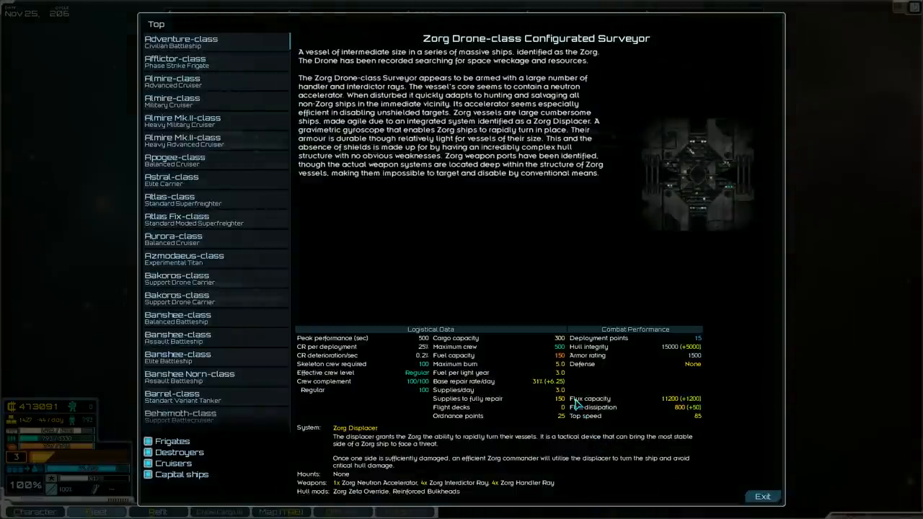
mouse_move(614, 440)
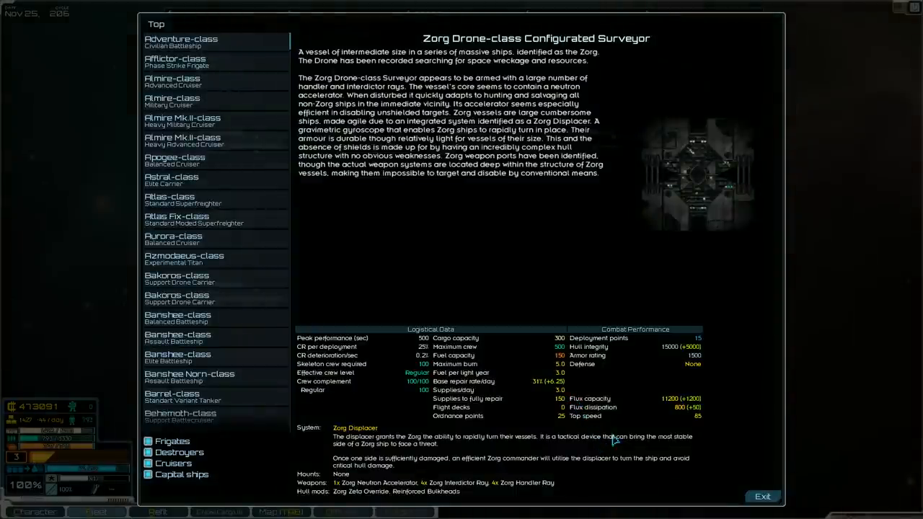
click(762, 496)
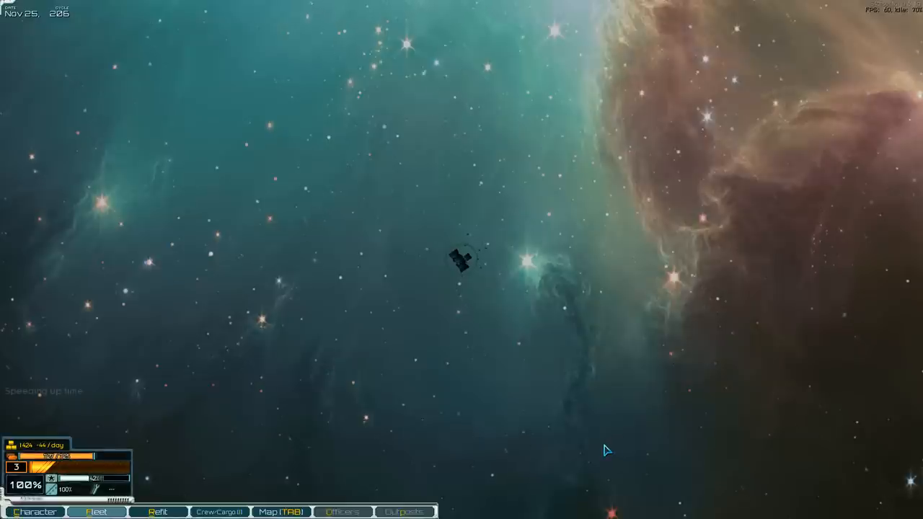